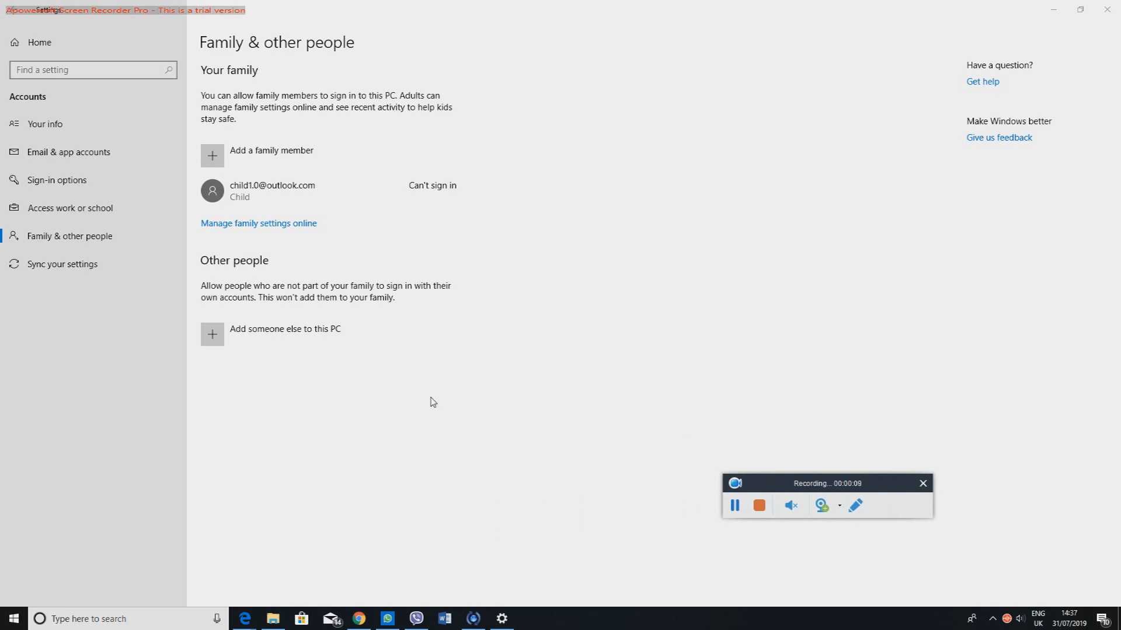
mouse_move(355, 47)
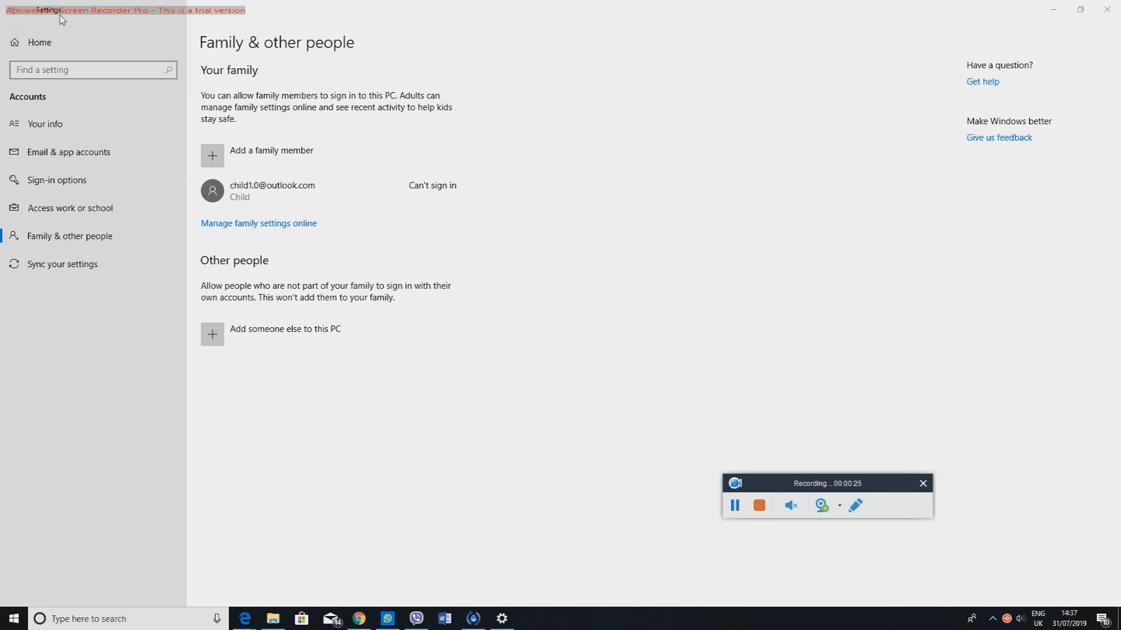
mouse_move(339, 391)
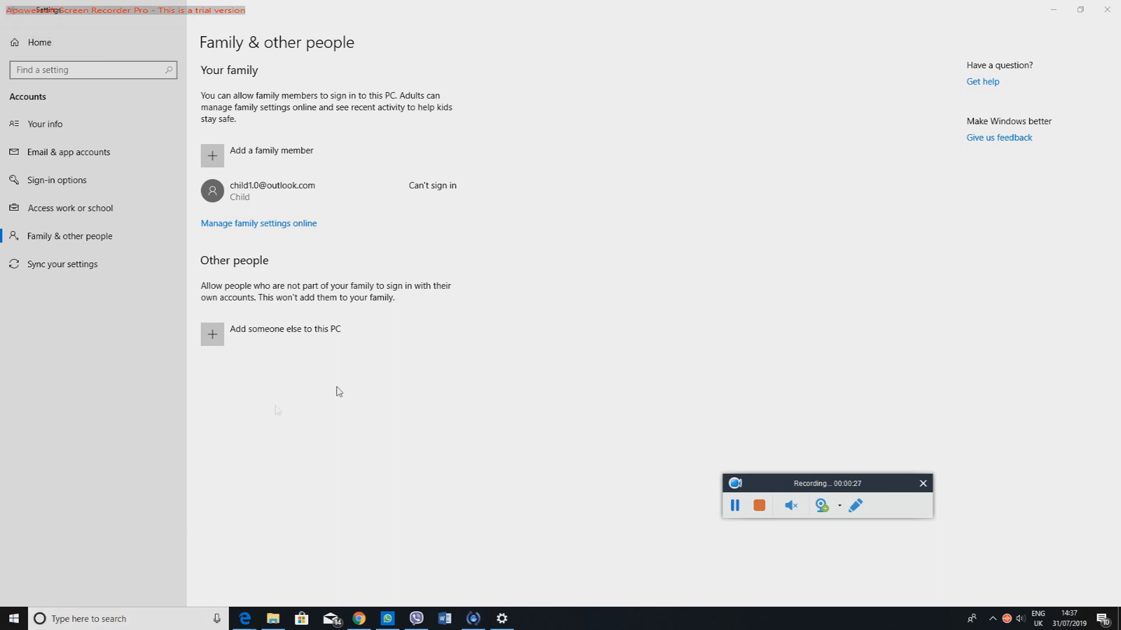
mouse_move(235, 85)
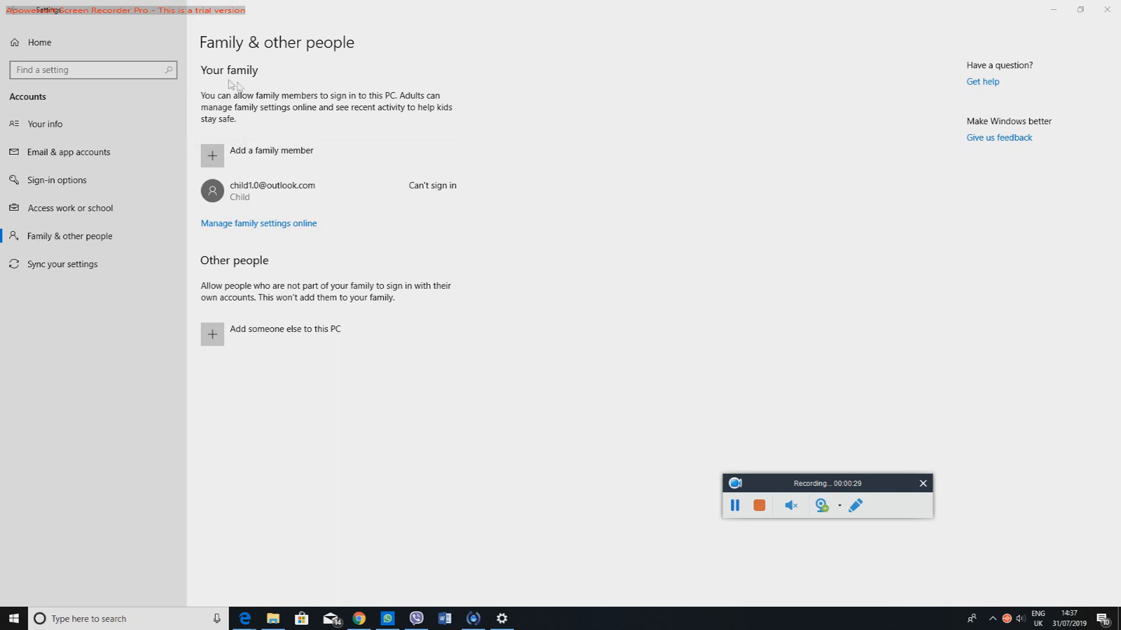
mouse_move(582, 127)
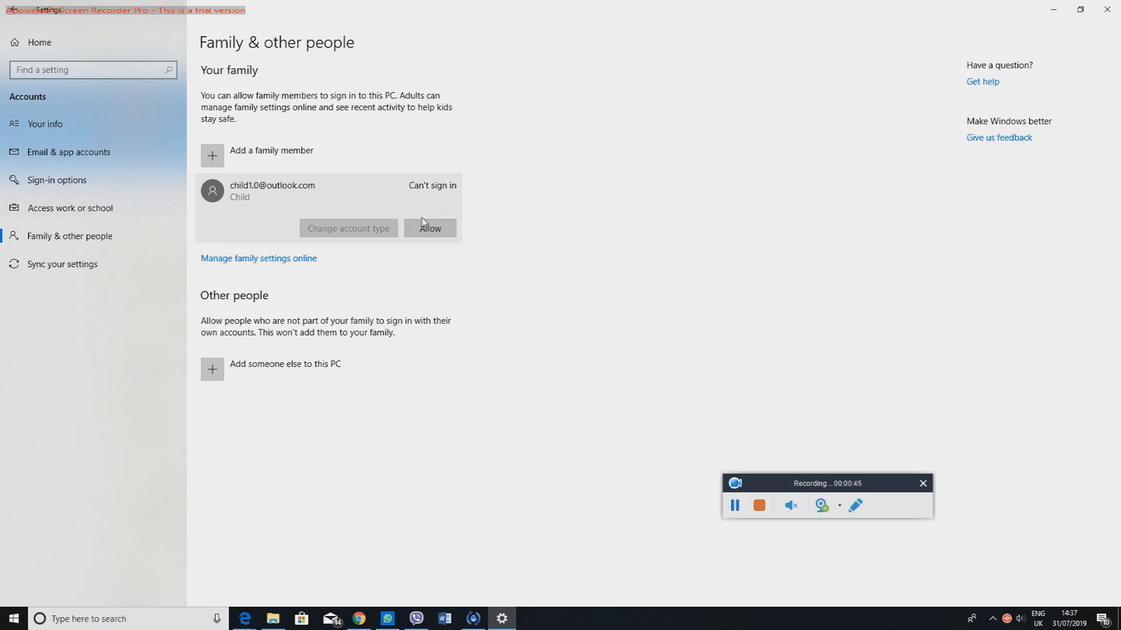
Allow the child account to sign in to this PC and confirm it.
left_click(430, 229)
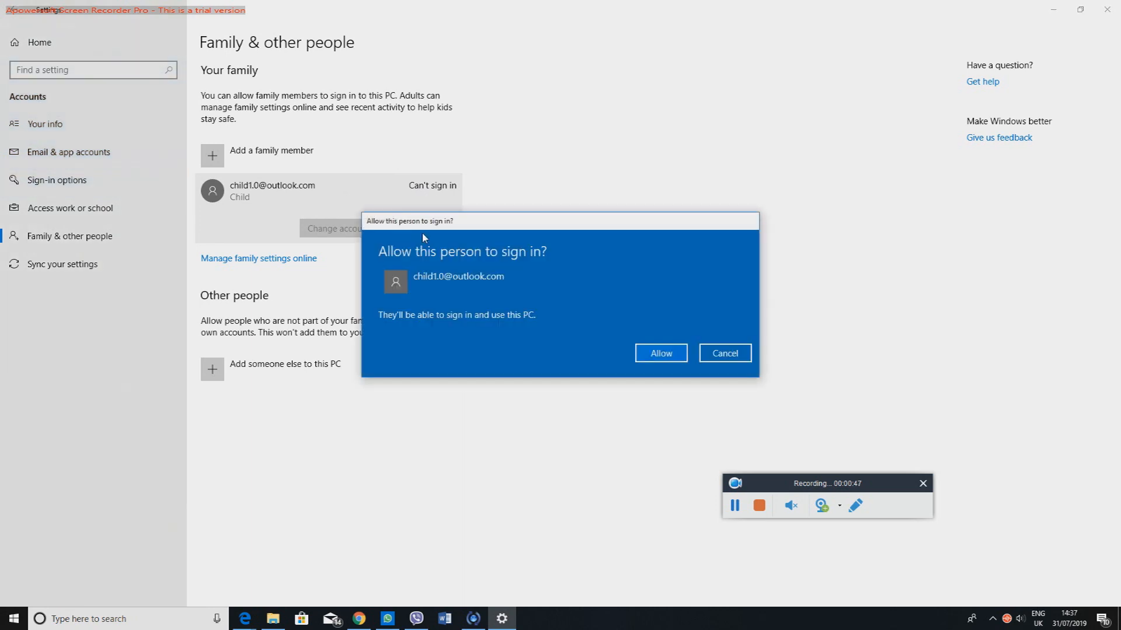
mouse_move(495, 265)
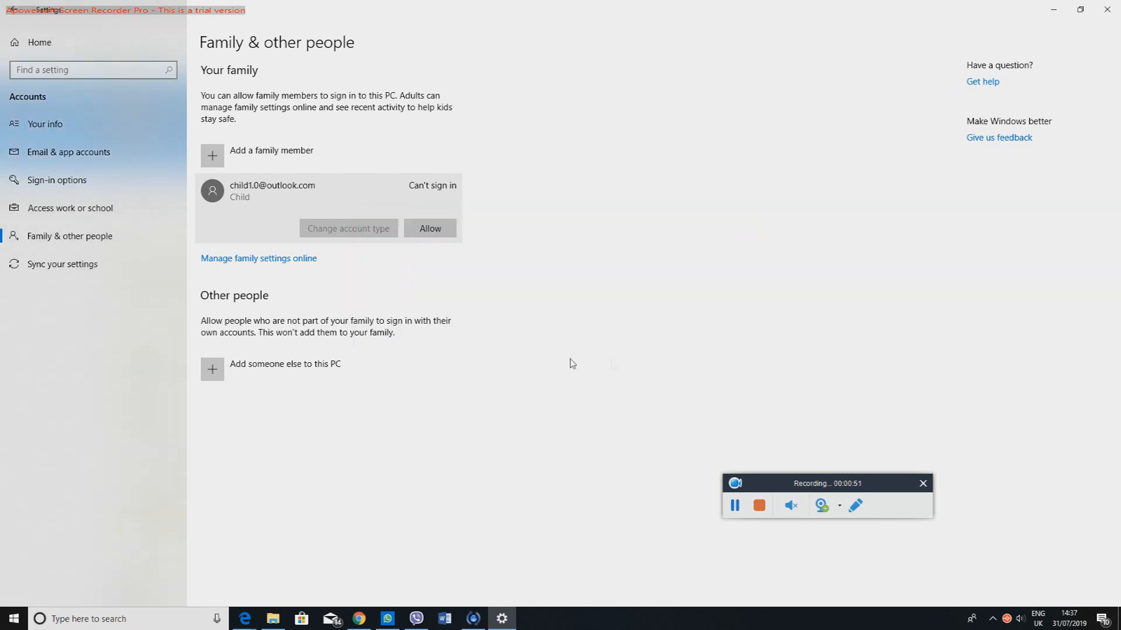
left_click(430, 228)
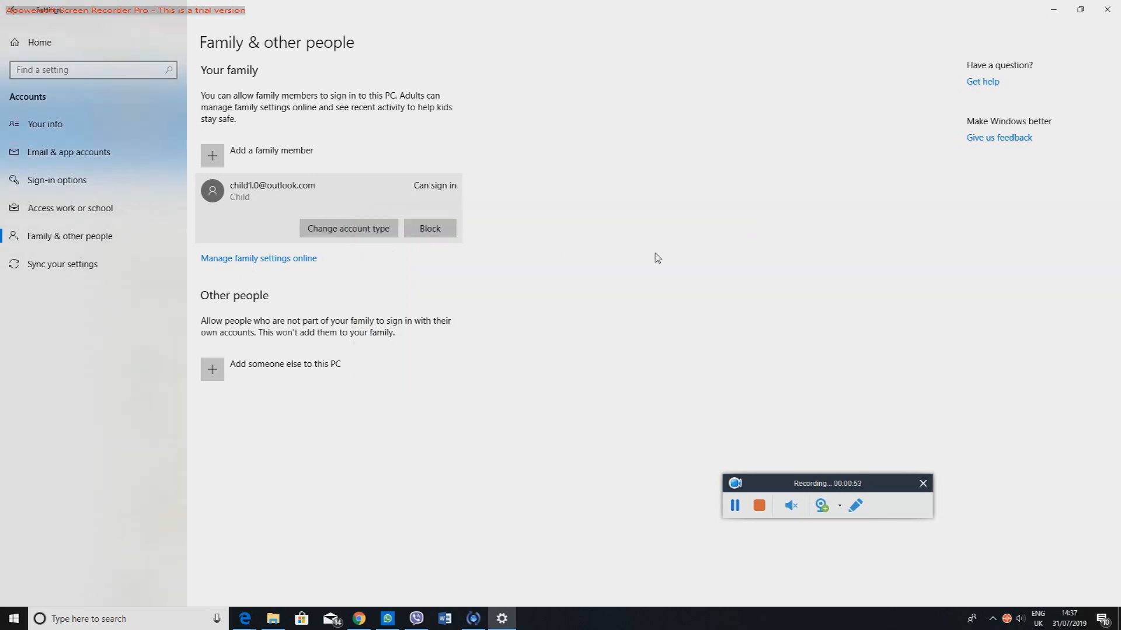
mouse_move(516, 250)
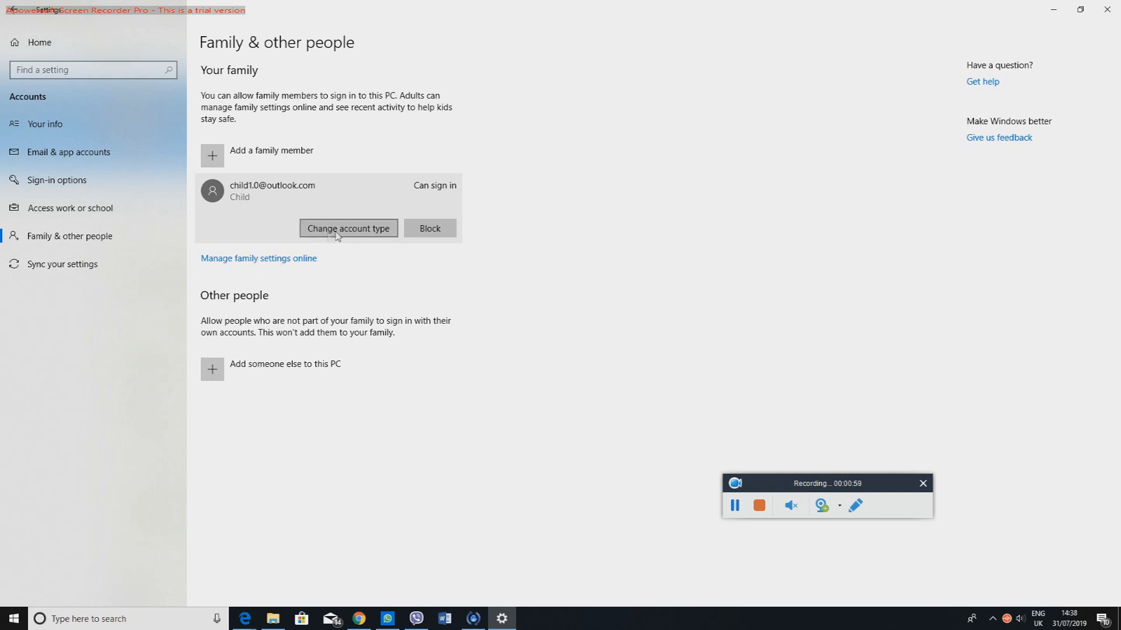
left_click(348, 227)
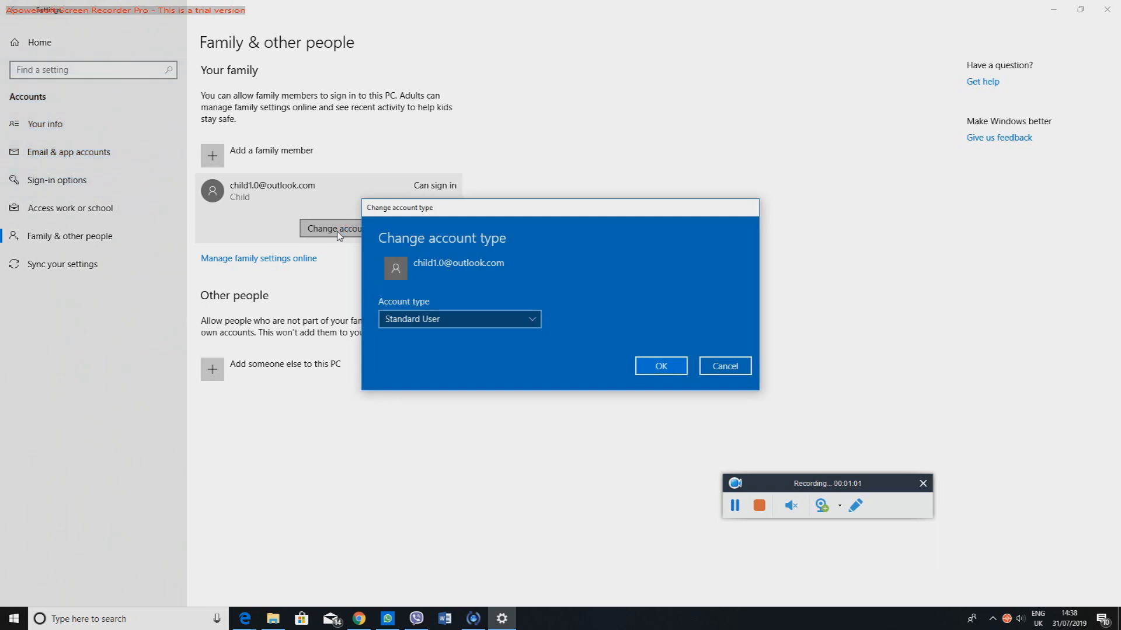
left_click(458, 319)
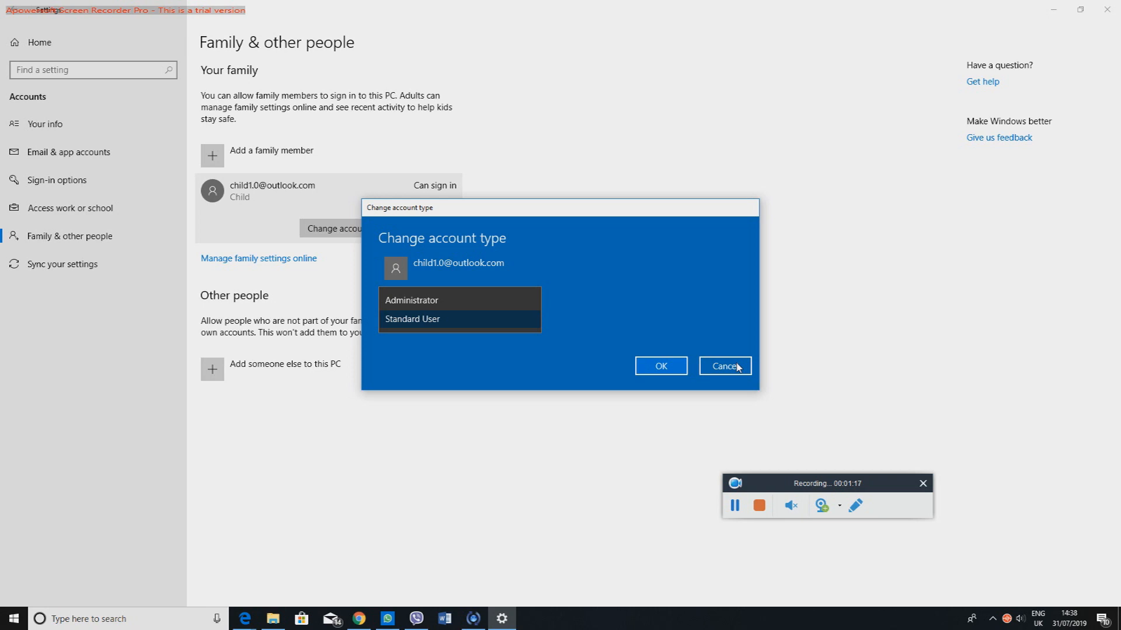
left_click(412, 319)
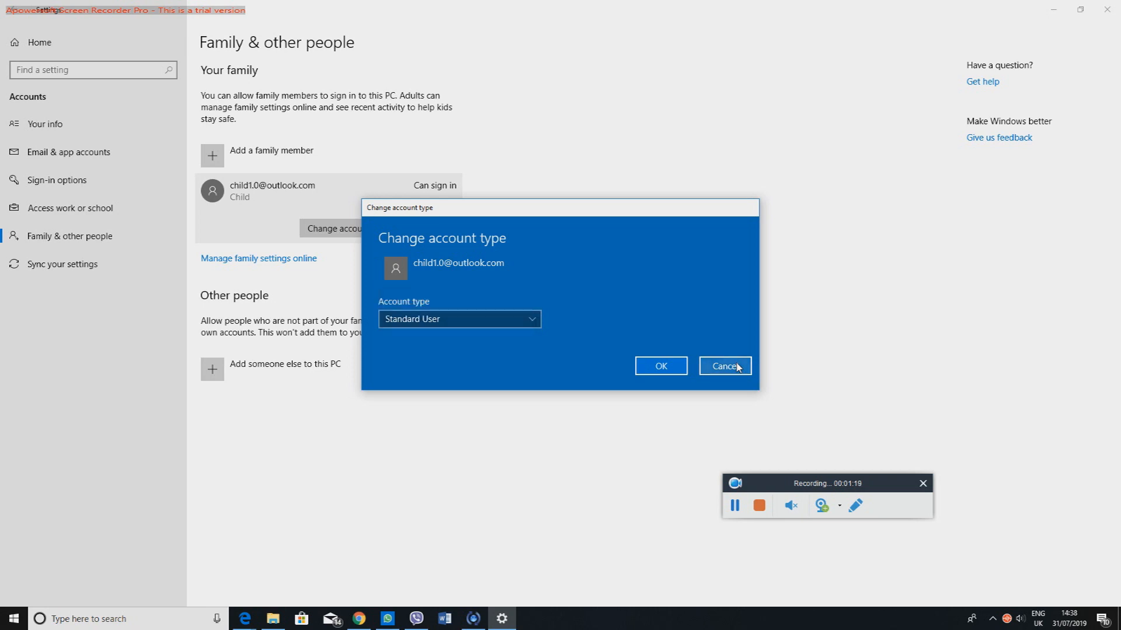
left_click(723, 365)
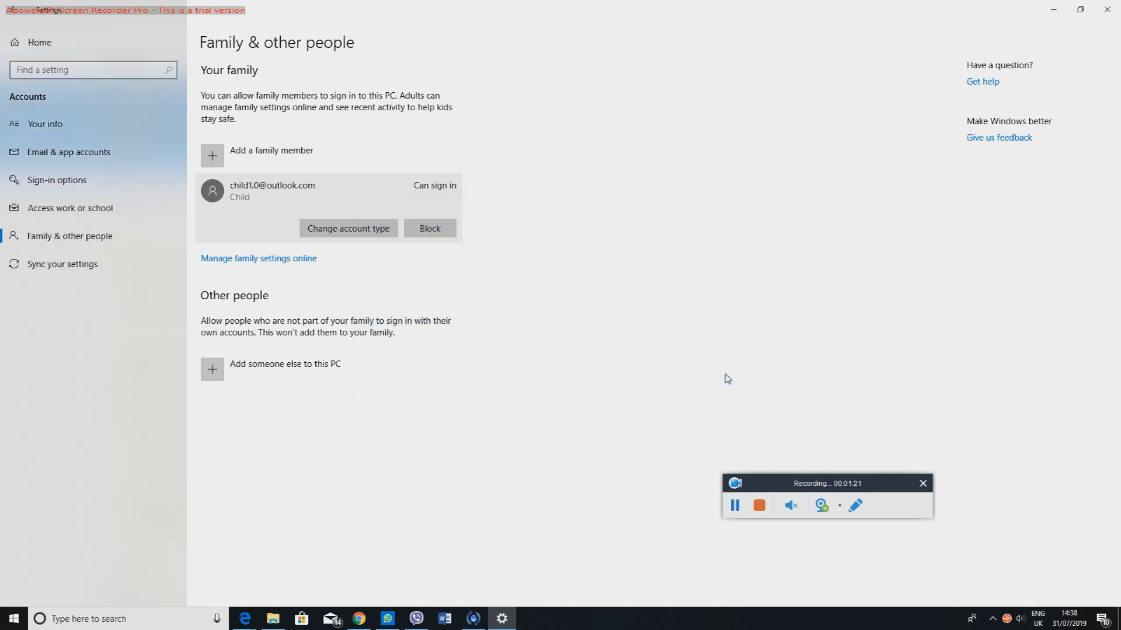
mouse_move(532, 286)
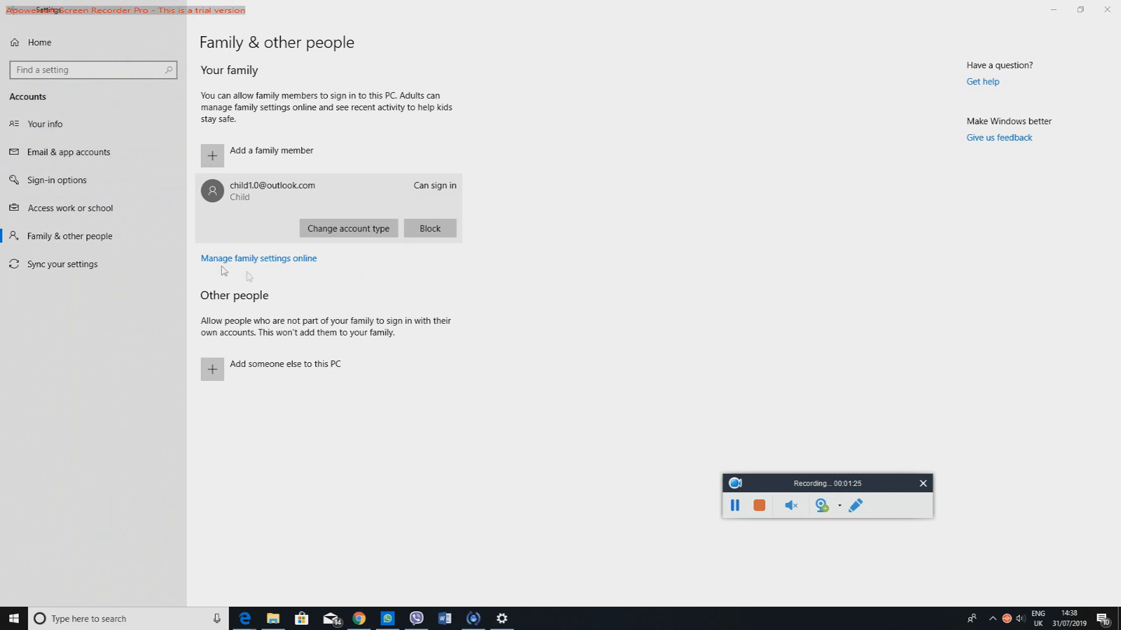
mouse_move(246, 265)
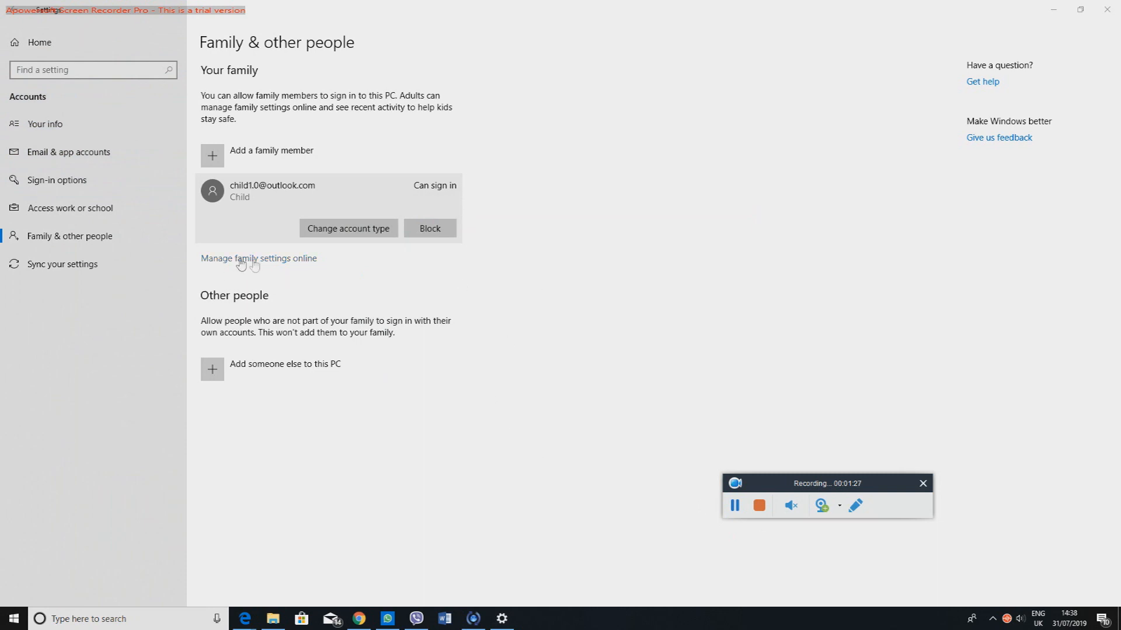
Go to account.microsoft.com/family in the browser via Manage family settings online.
left_click(258, 258)
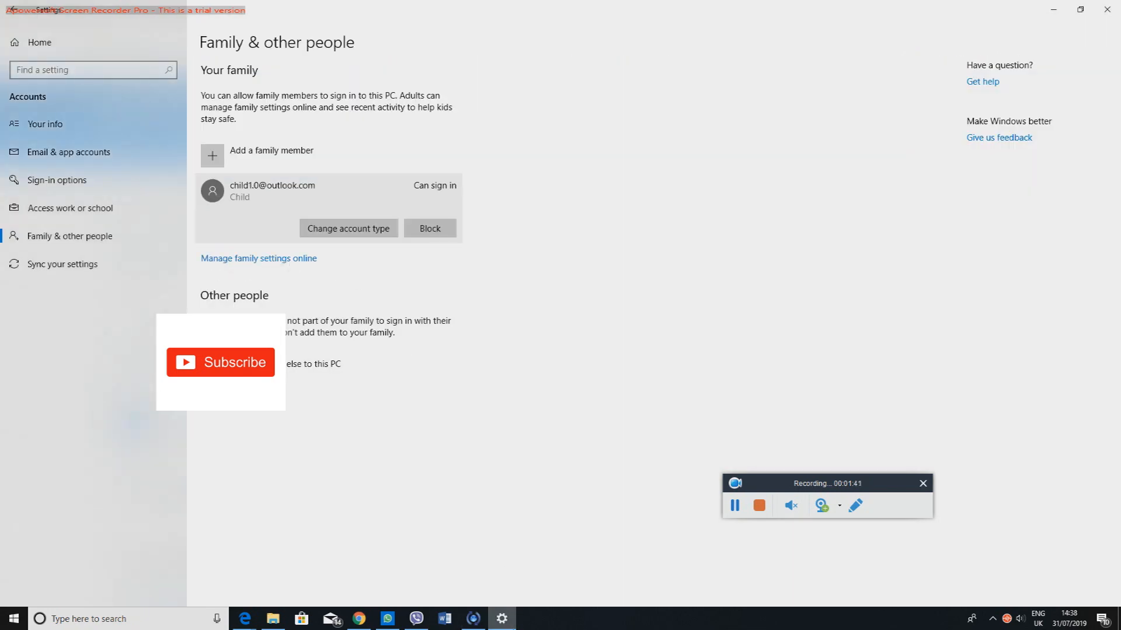
left_click(260, 258)
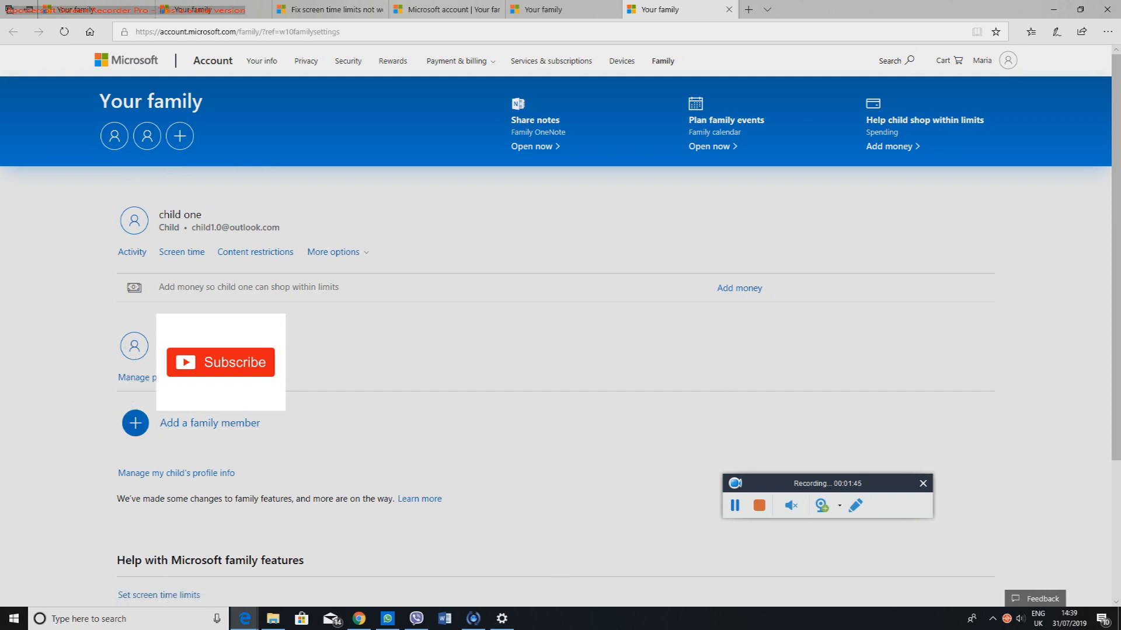
mouse_move(126, 352)
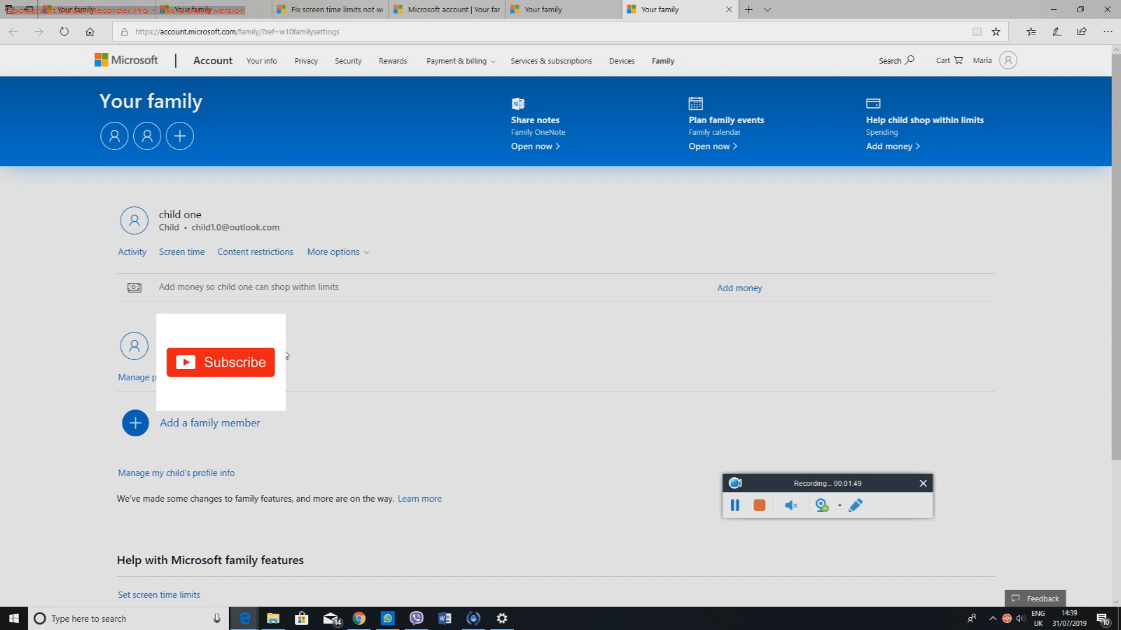
mouse_move(159, 224)
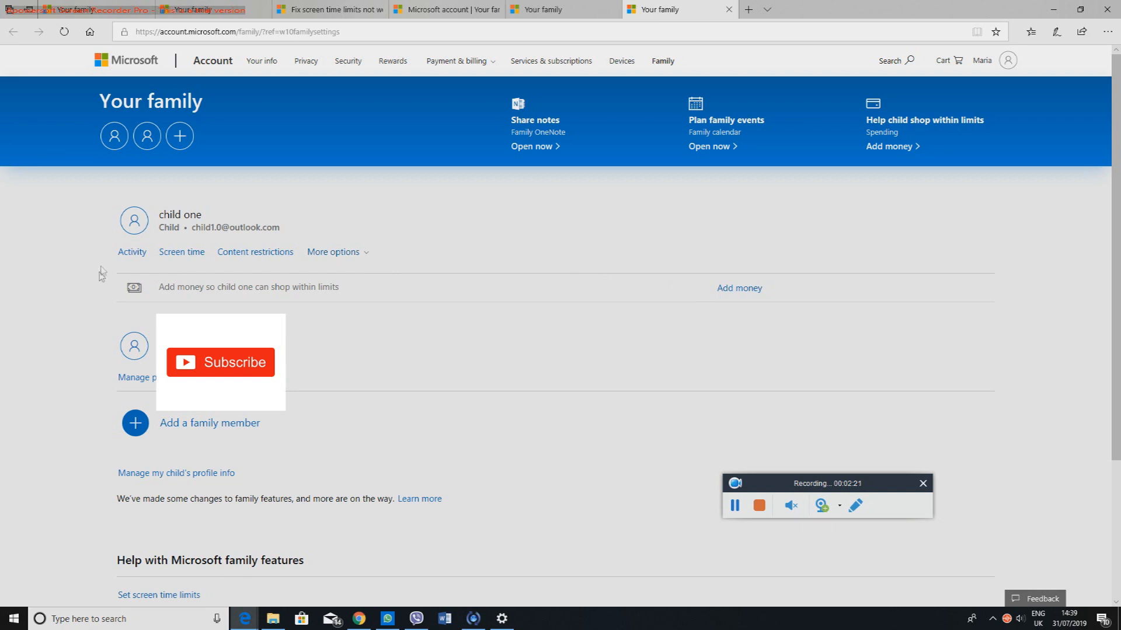
mouse_move(132, 252)
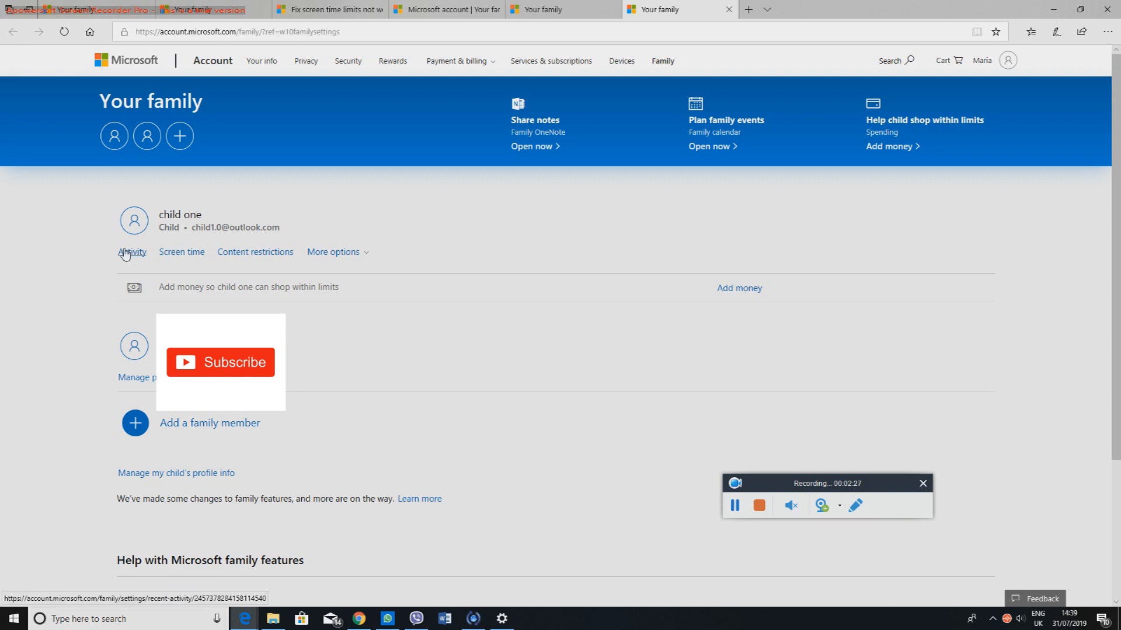
View child one's Activity page covering apps, browsing, searches and screen time.
left_click(132, 252)
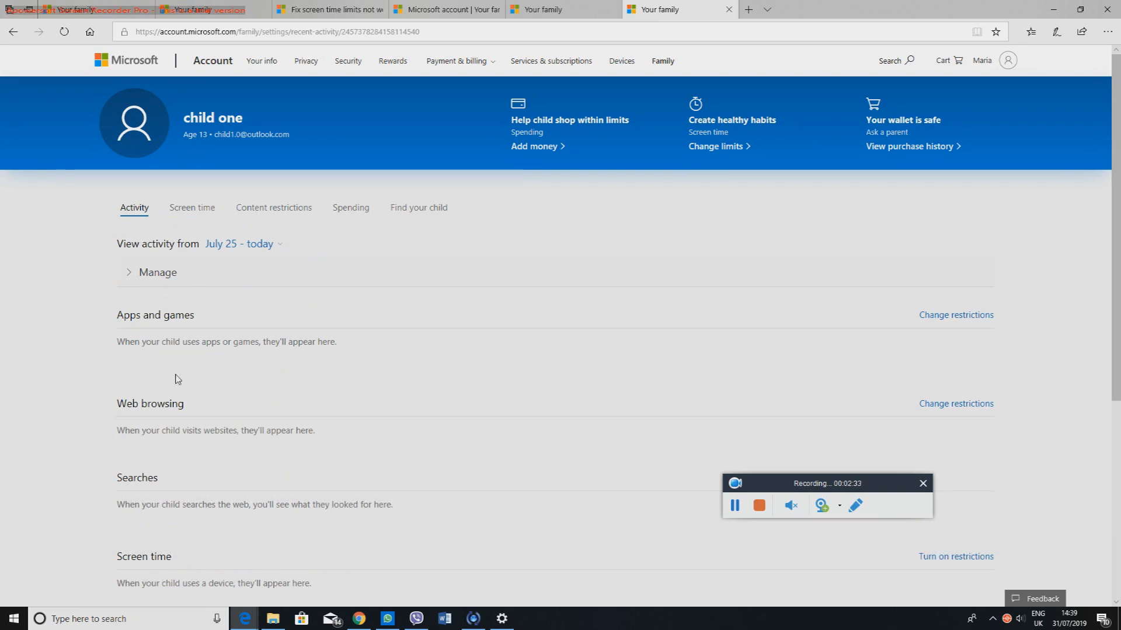
scroll("down", 3)
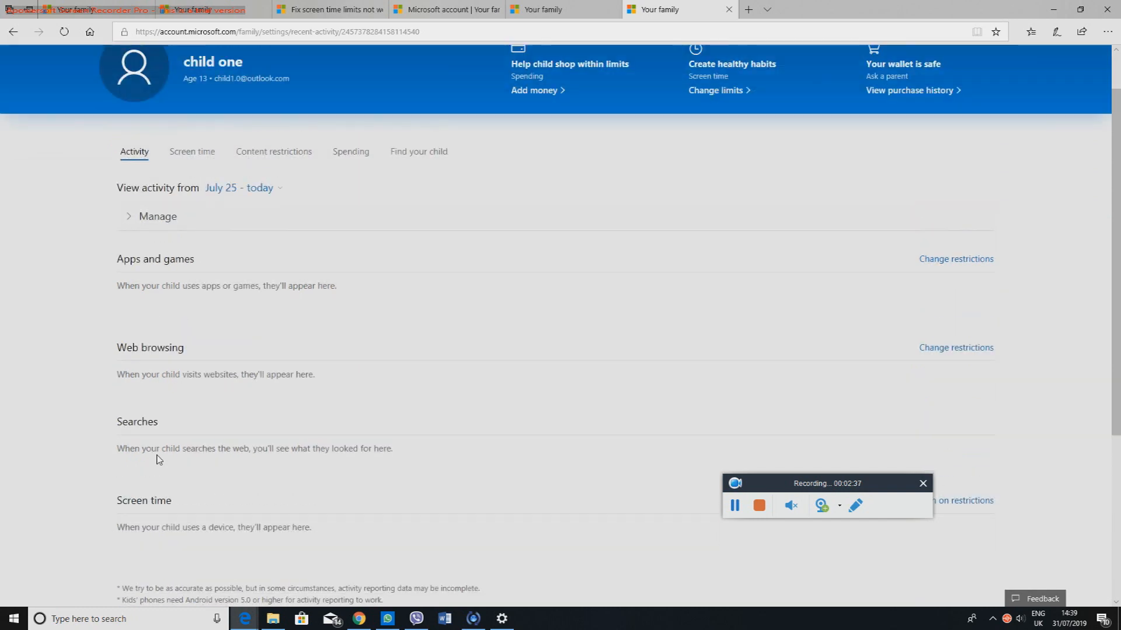
mouse_move(219, 279)
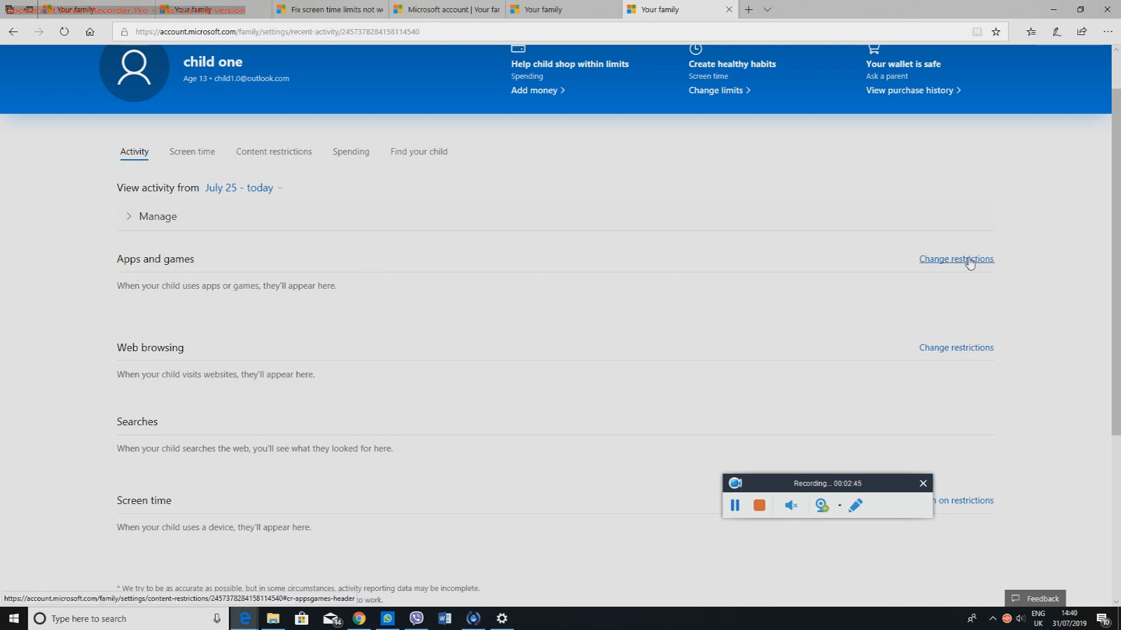
left_click(956, 259)
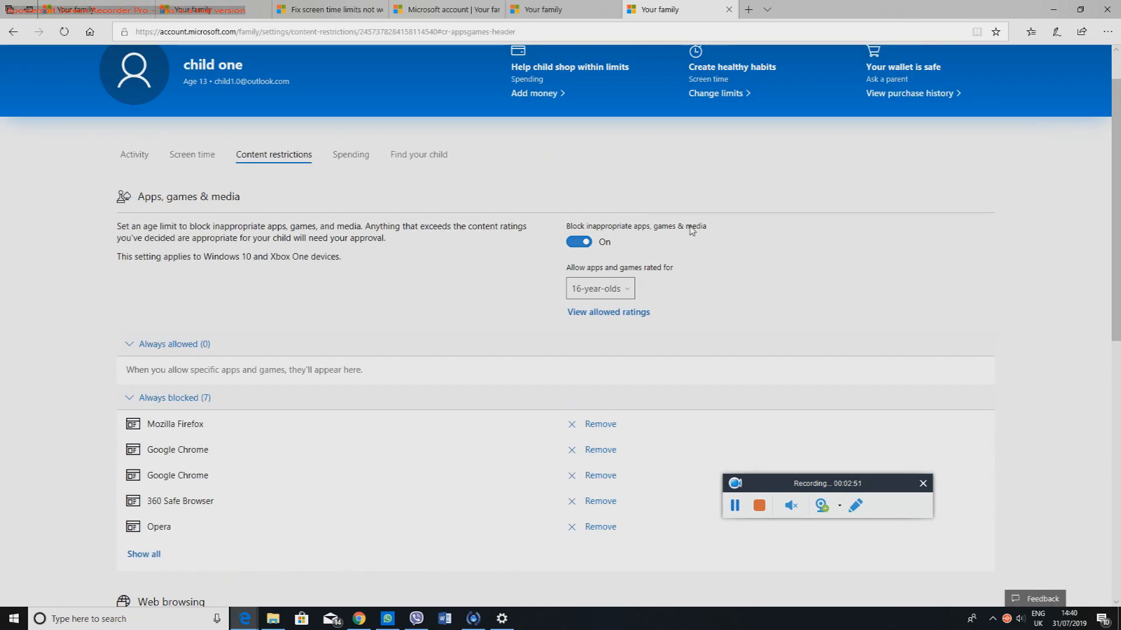
mouse_move(183, 299)
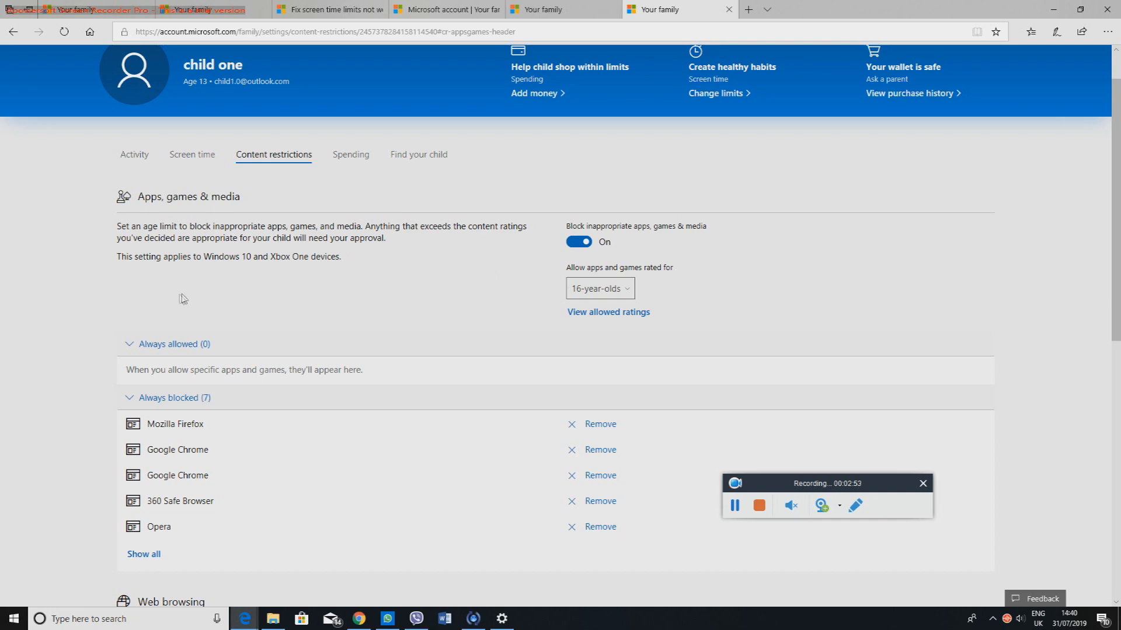
mouse_move(164, 279)
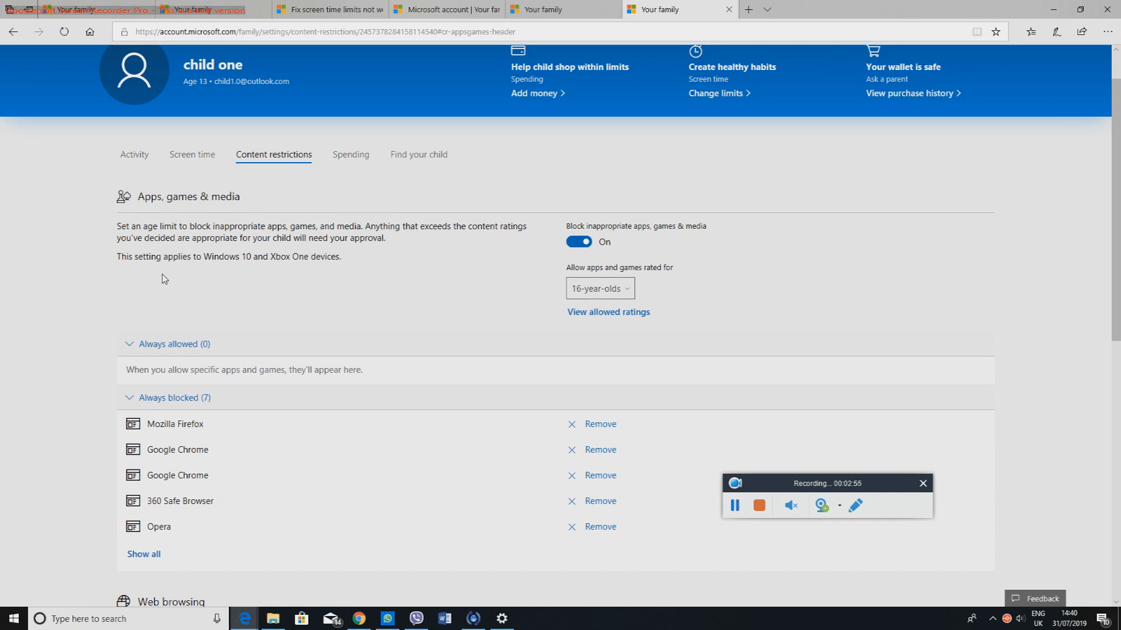
scroll("down", 3)
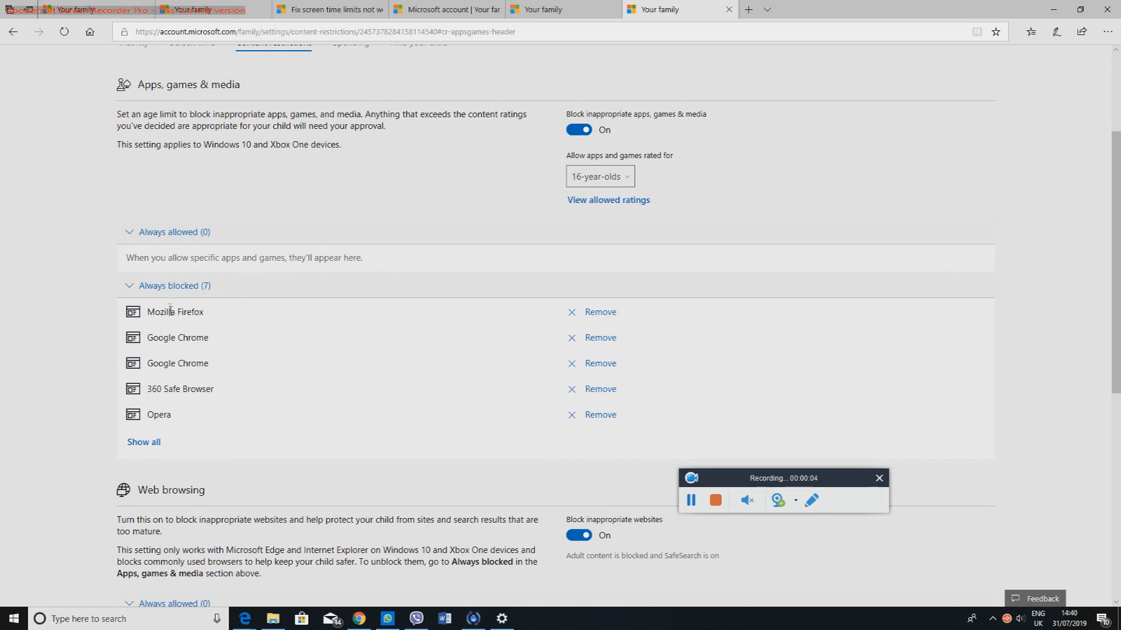
mouse_move(252, 415)
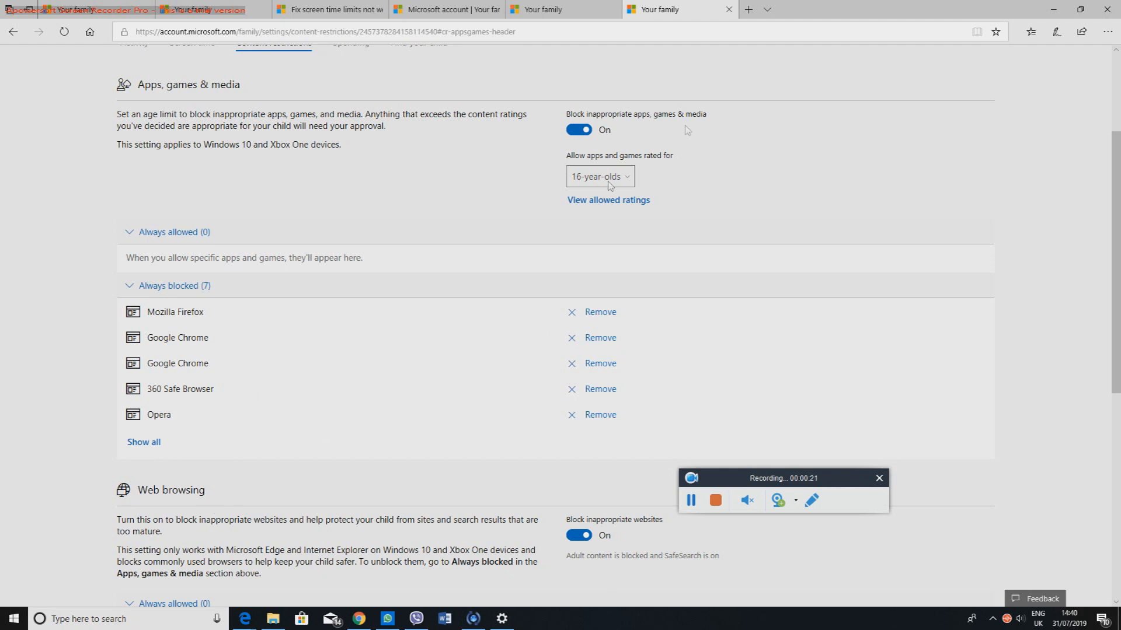
mouse_move(448, 510)
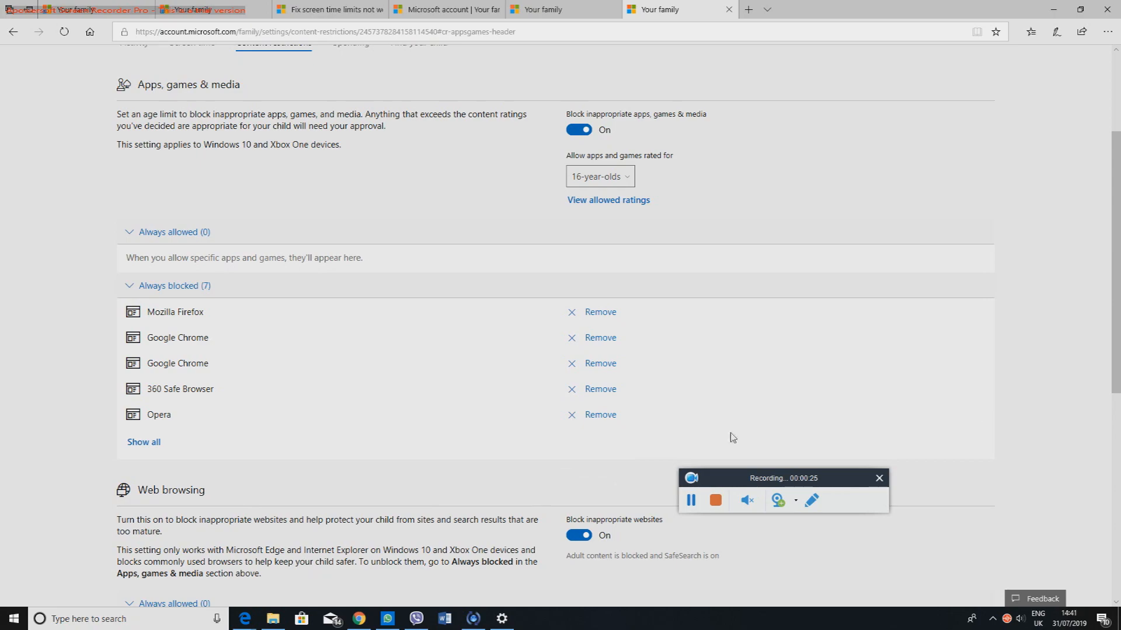
scroll("down", 3)
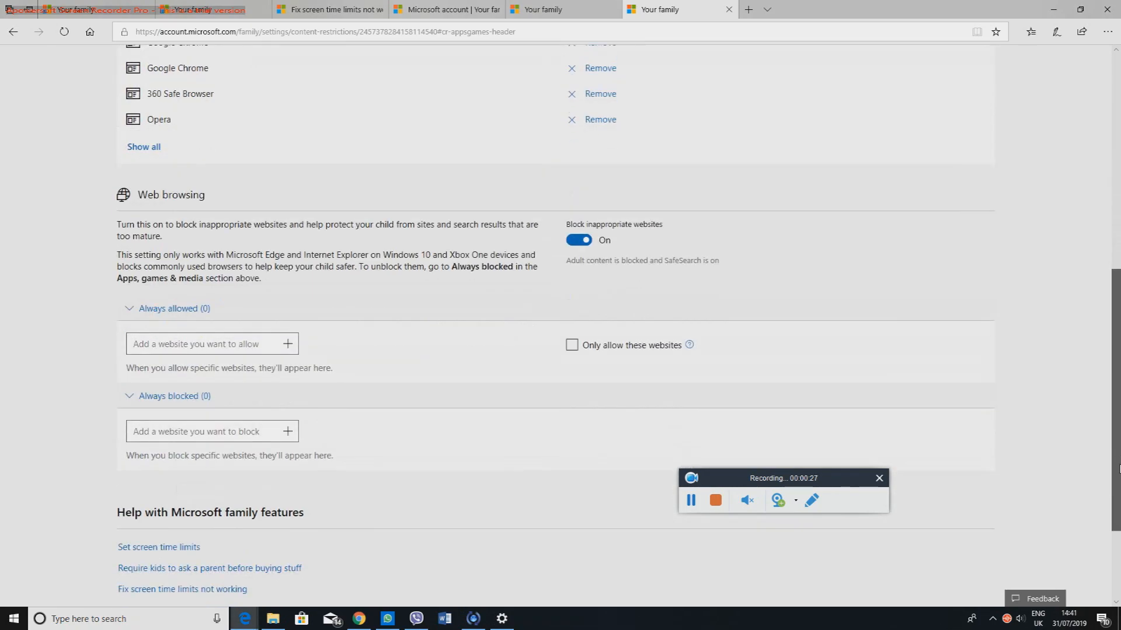
scroll("down", 3)
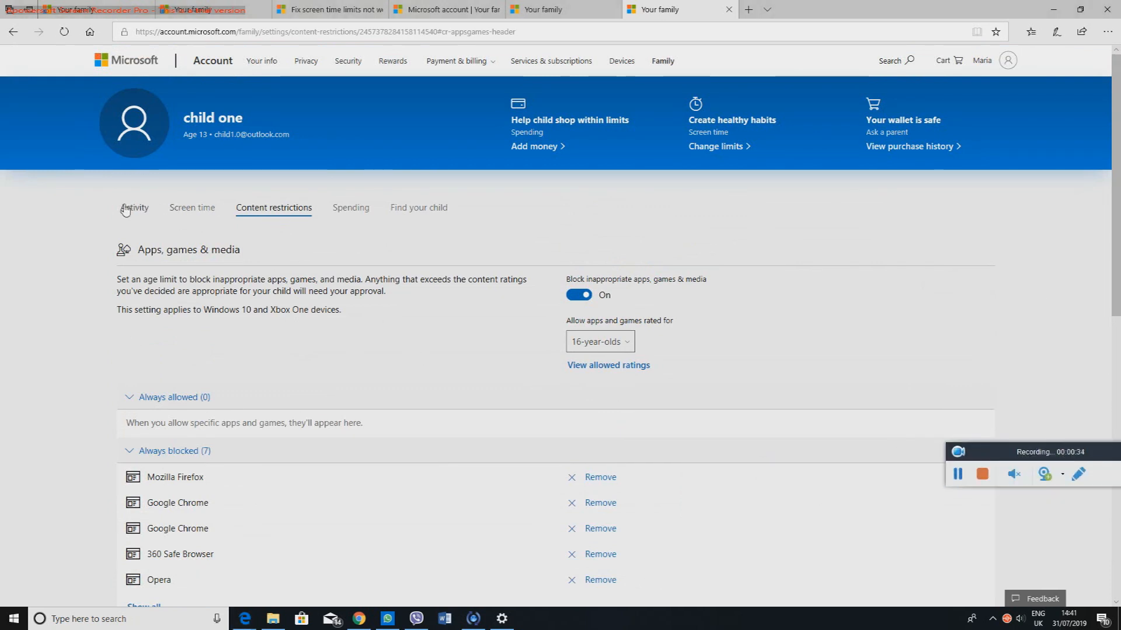
Expand the Xbox One weekly schedule under Screen time and pick Sunday to edit.
left_click(134, 208)
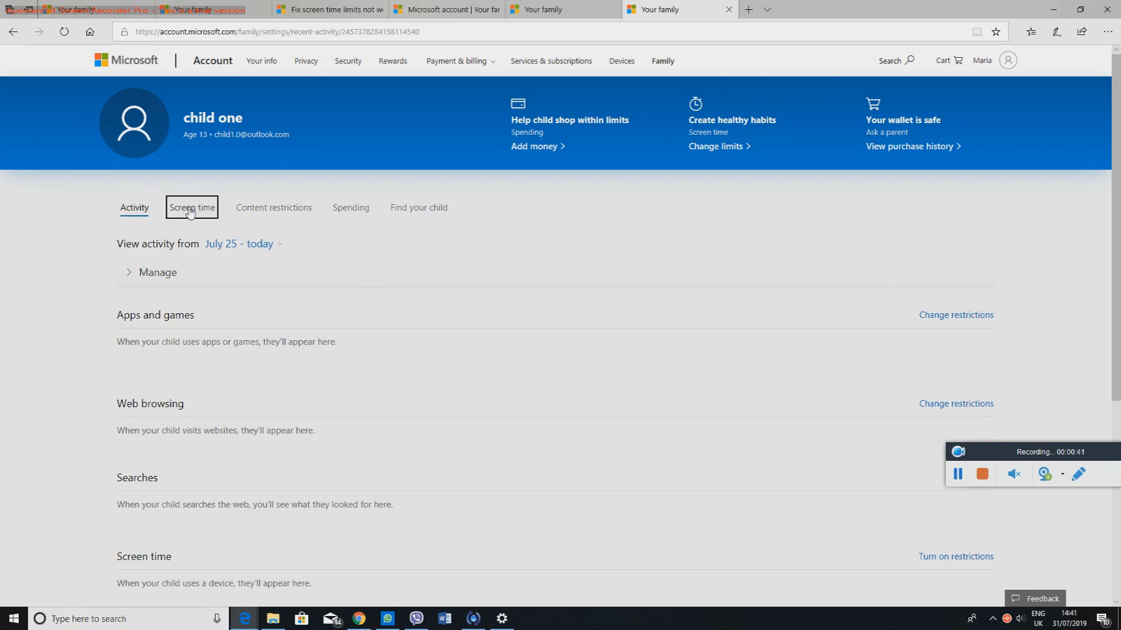
left_click(190, 208)
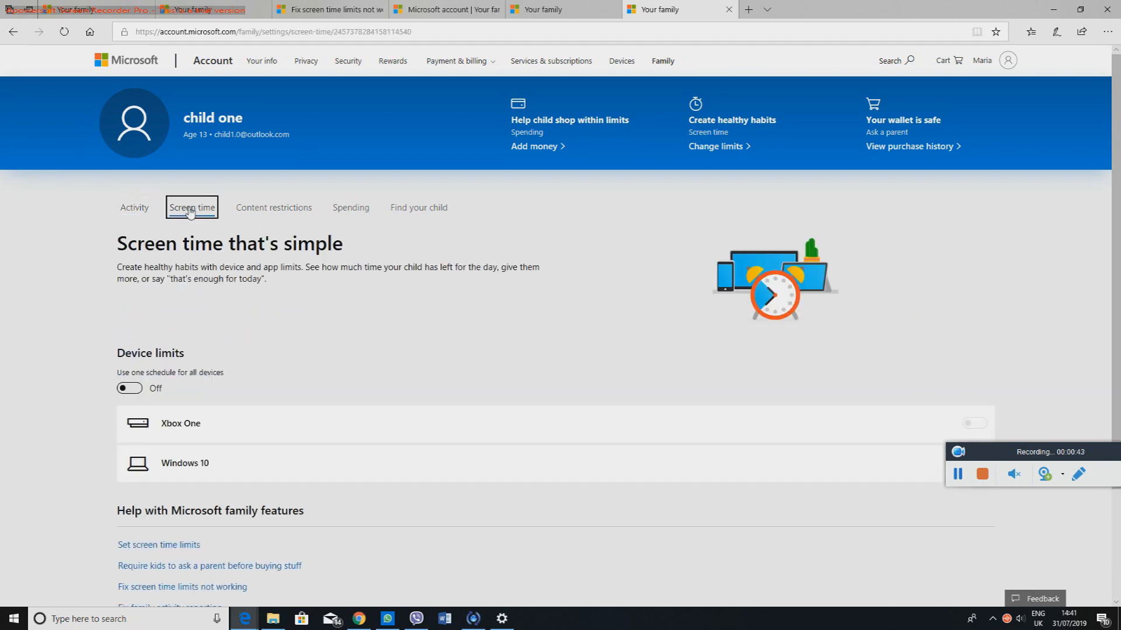
left_click(973, 423)
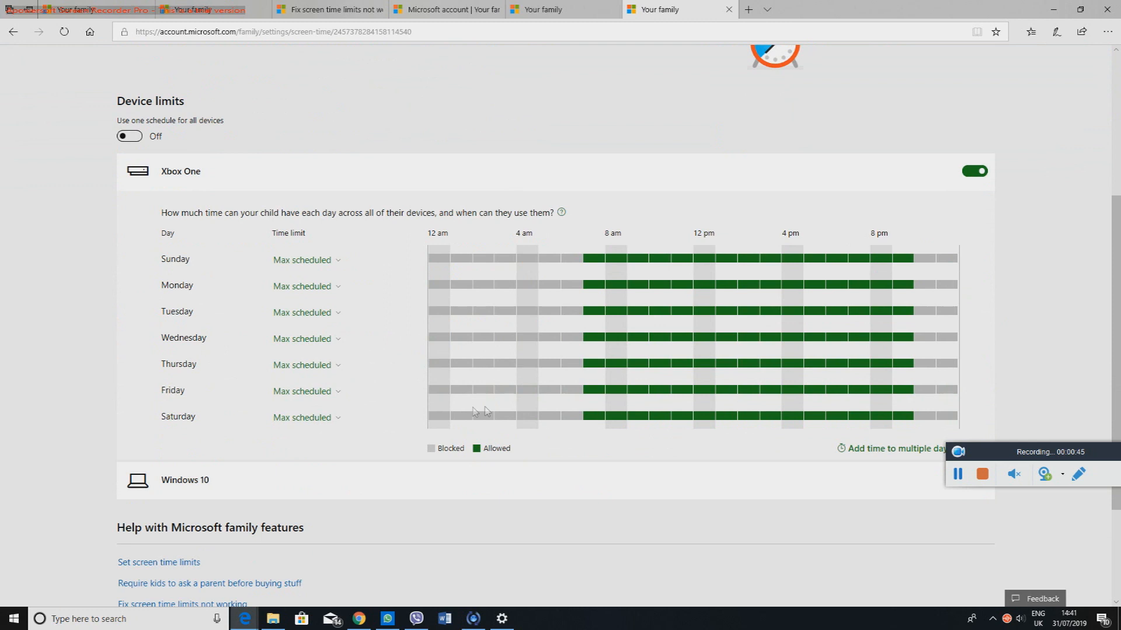
mouse_move(482, 456)
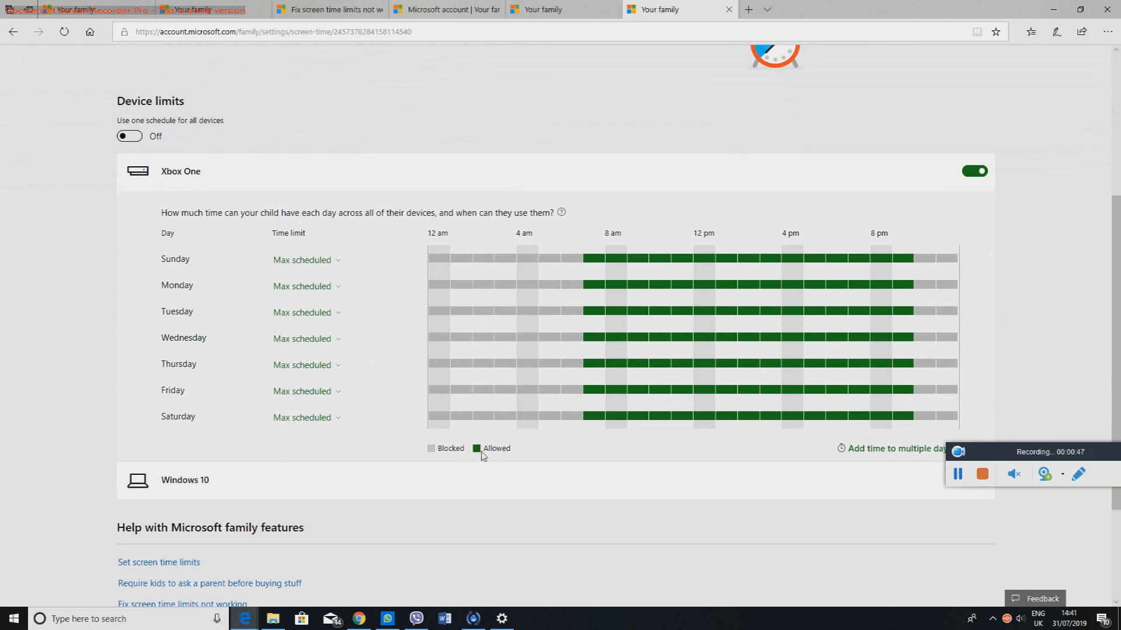
mouse_move(445, 264)
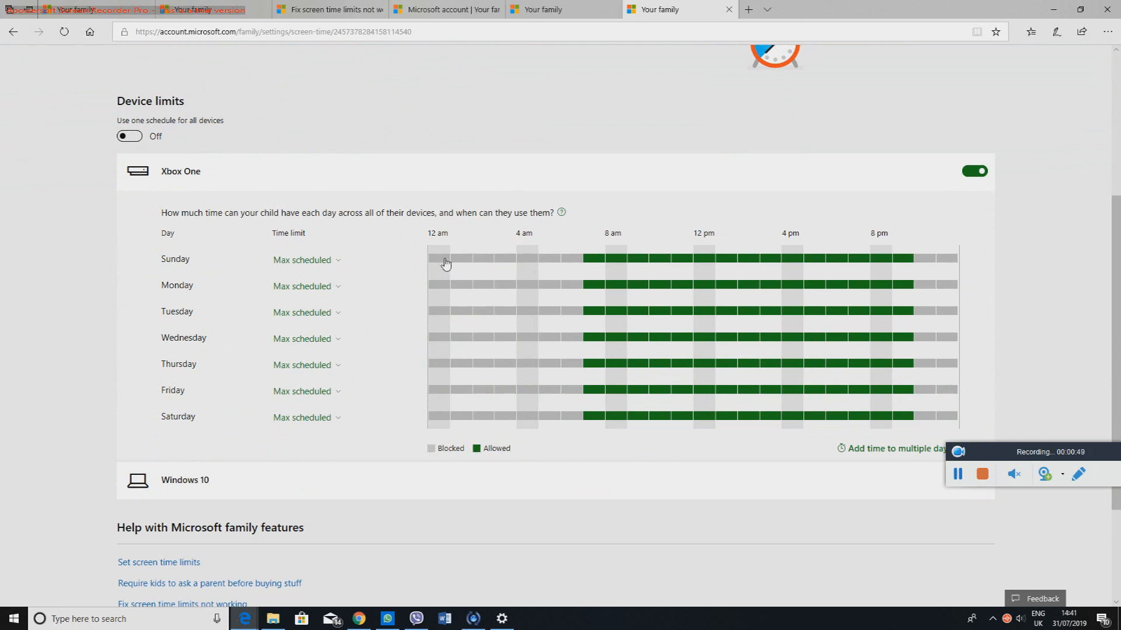
mouse_move(547, 405)
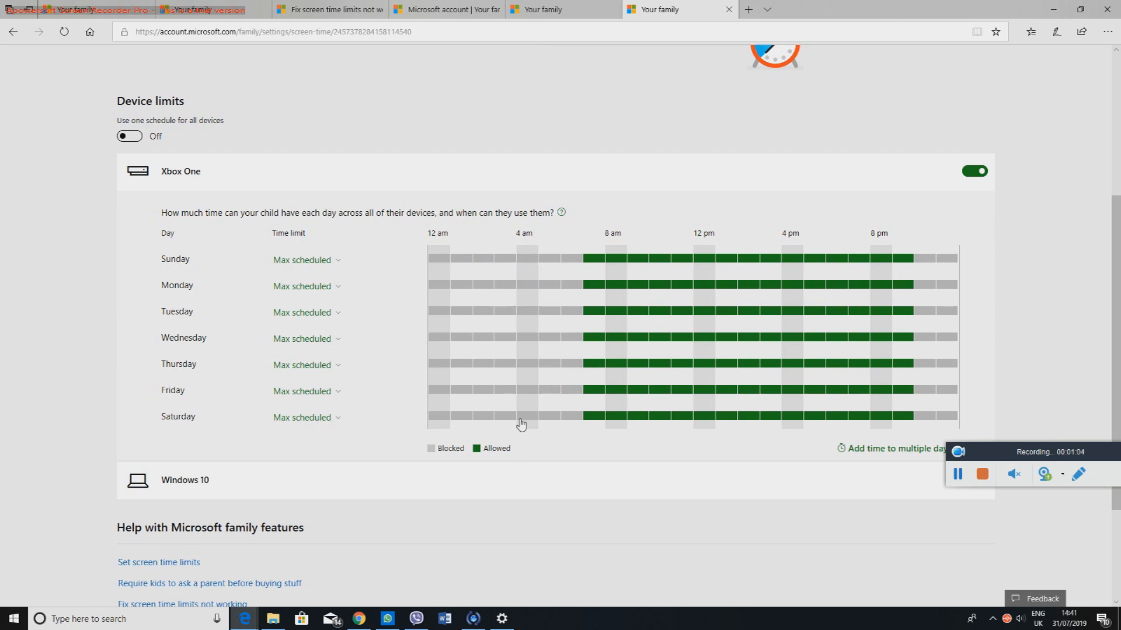
mouse_move(601, 264)
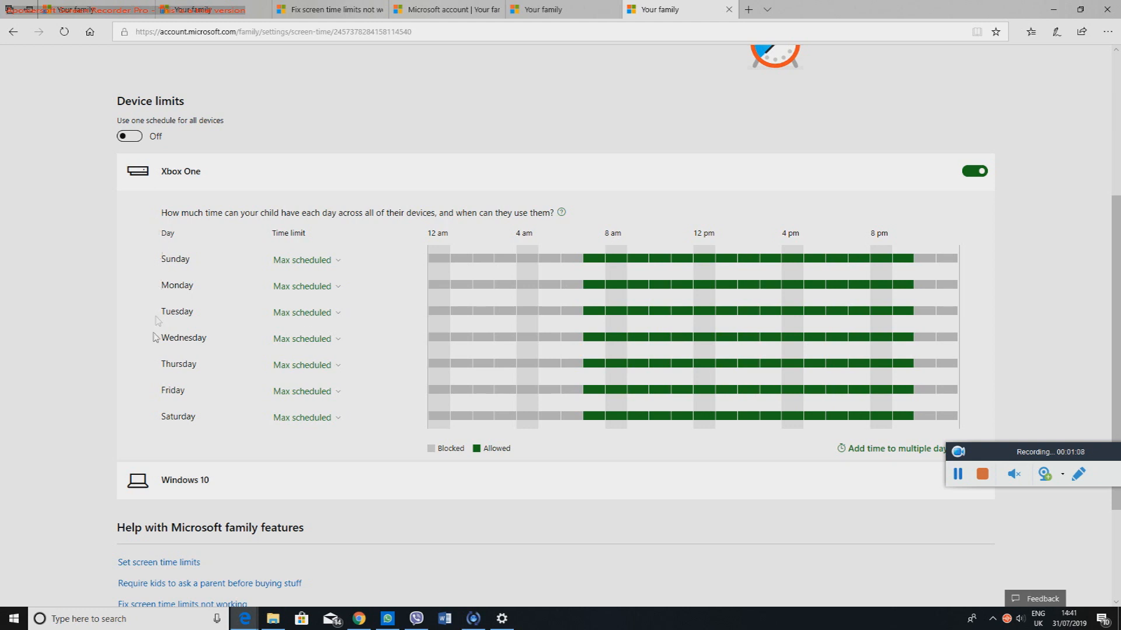
mouse_move(622, 255)
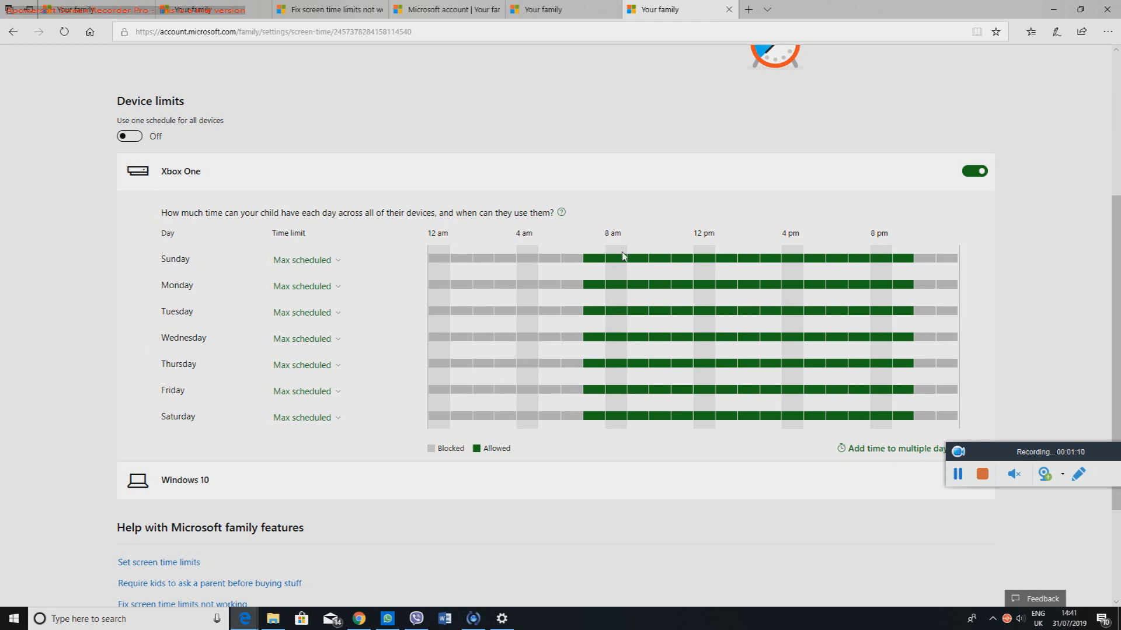
left_click(622, 259)
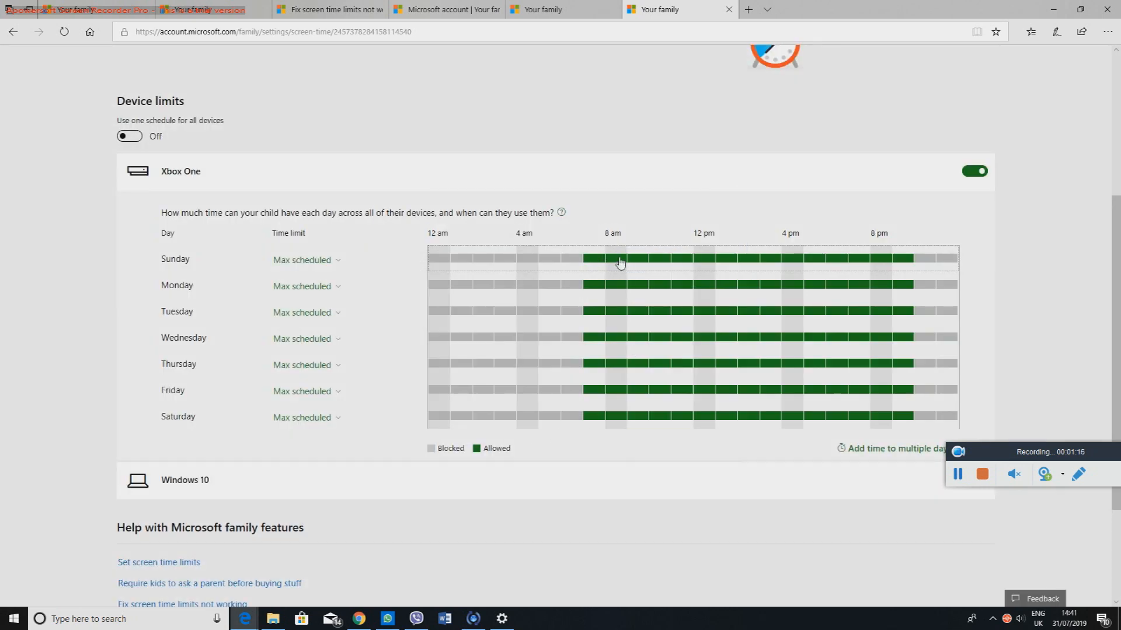
left_click(618, 259)
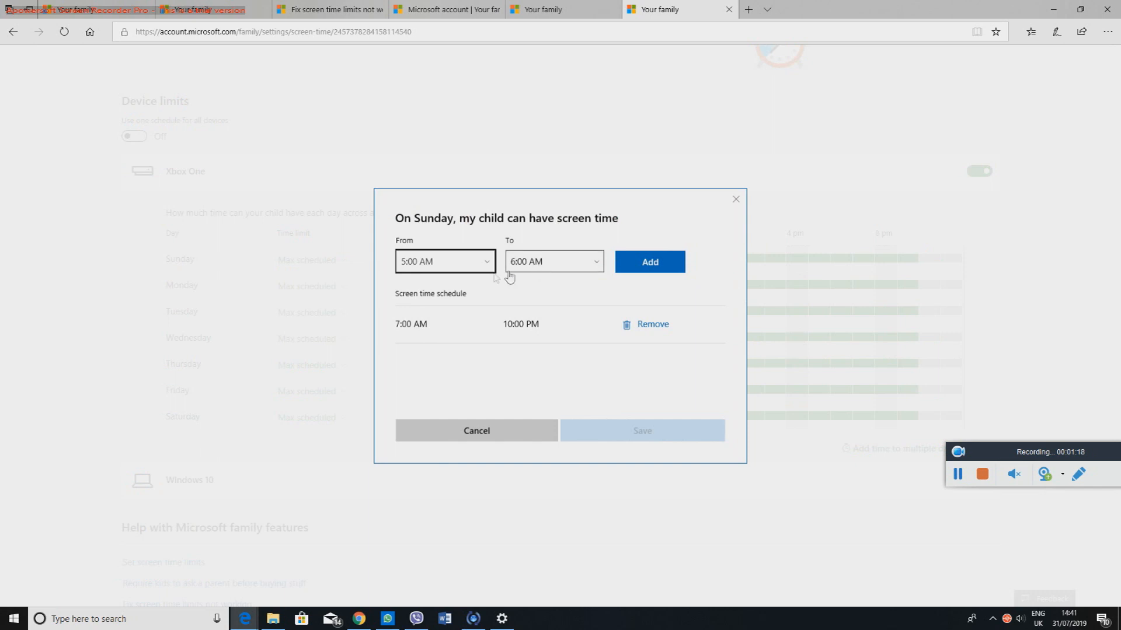
left_click(443, 261)
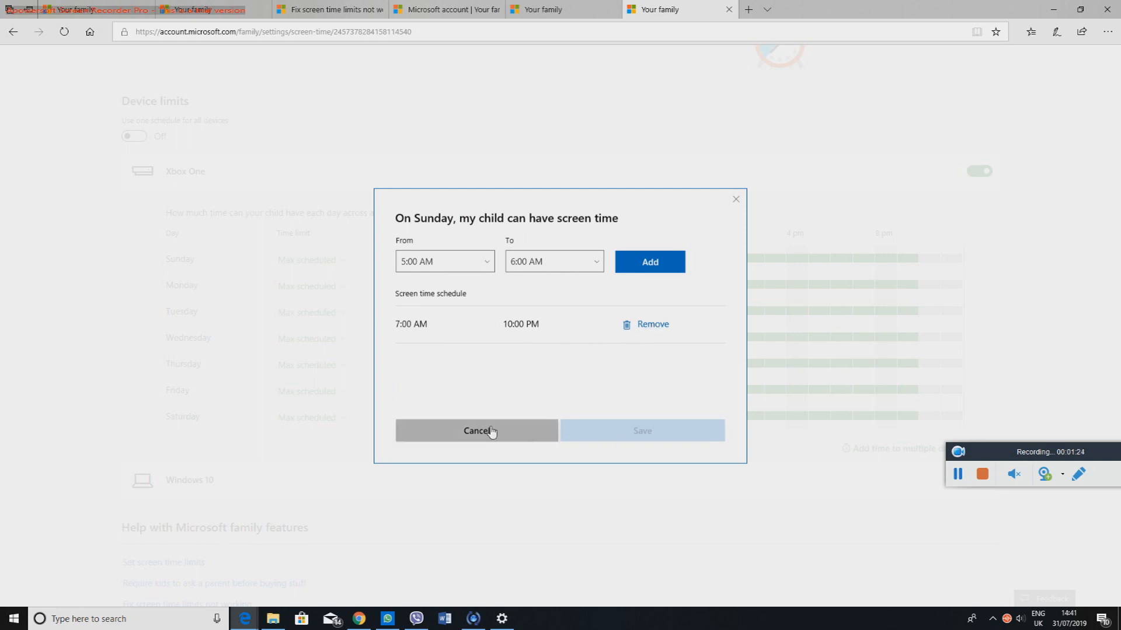
left_click(476, 430)
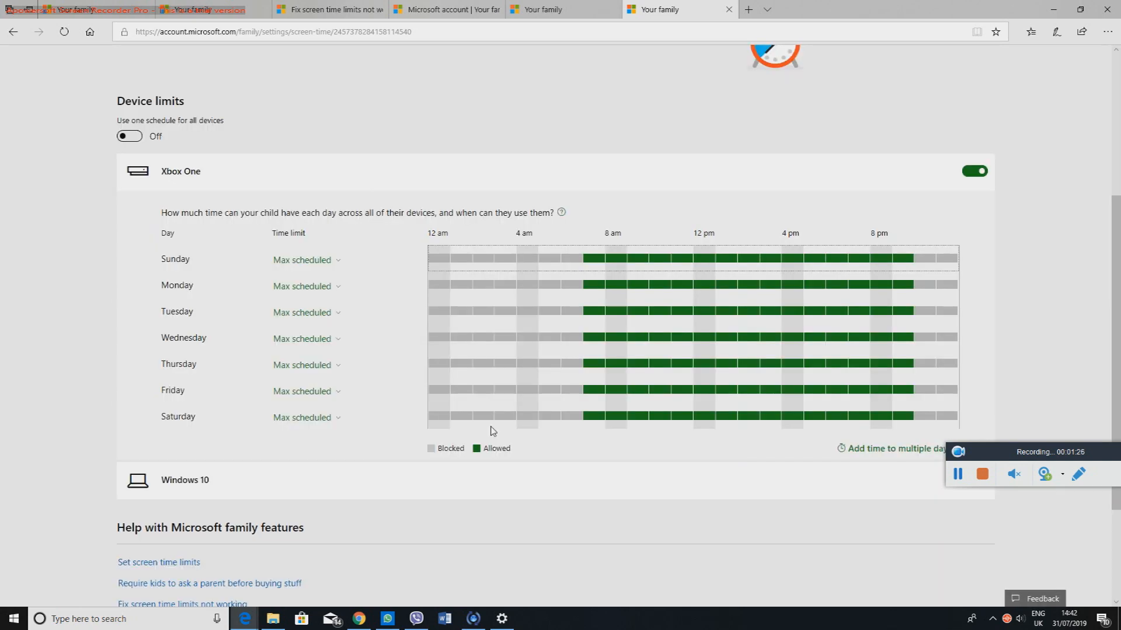
left_click(958, 473)
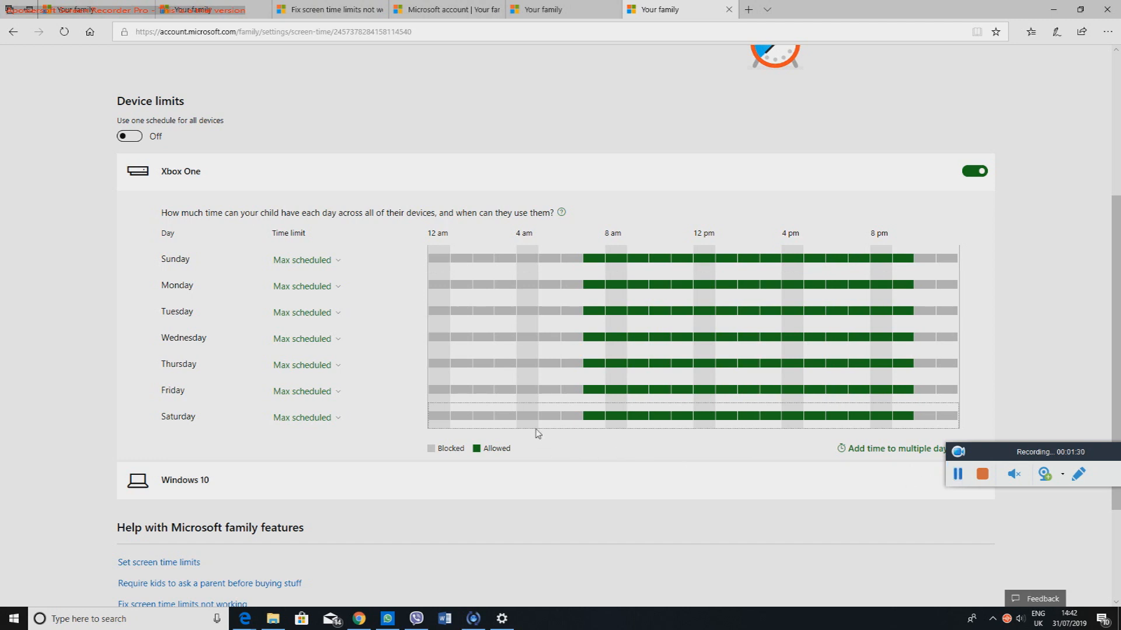
mouse_move(517, 278)
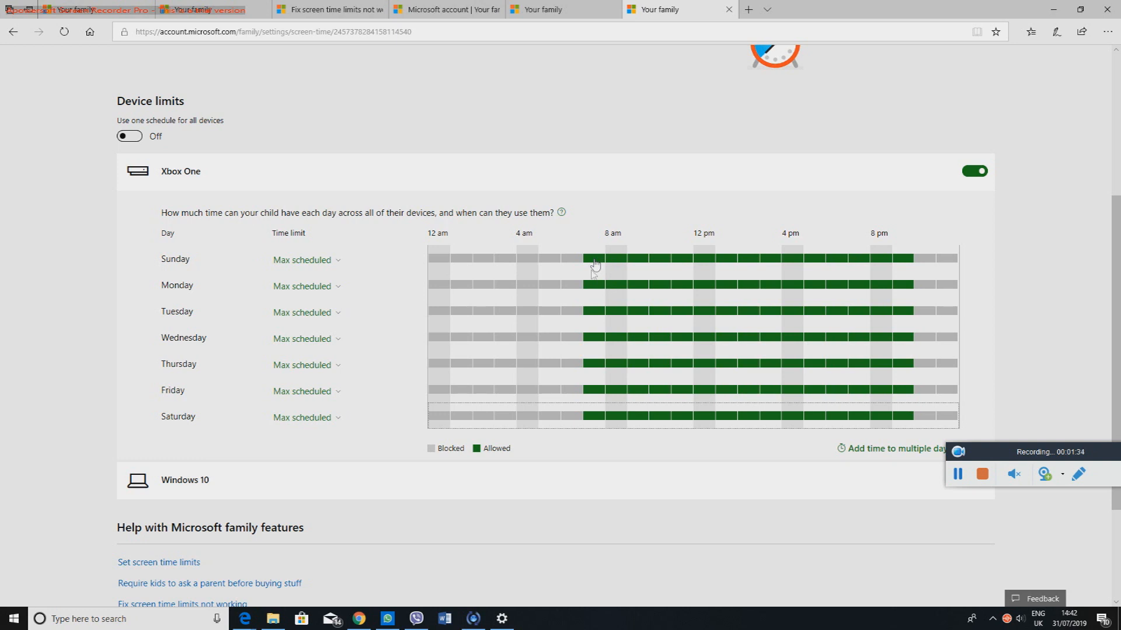
Replace Sunday's 7:00 AM–10:00 PM Xbox slot with 8:00 AM–10:00 AM.
left_click(595, 265)
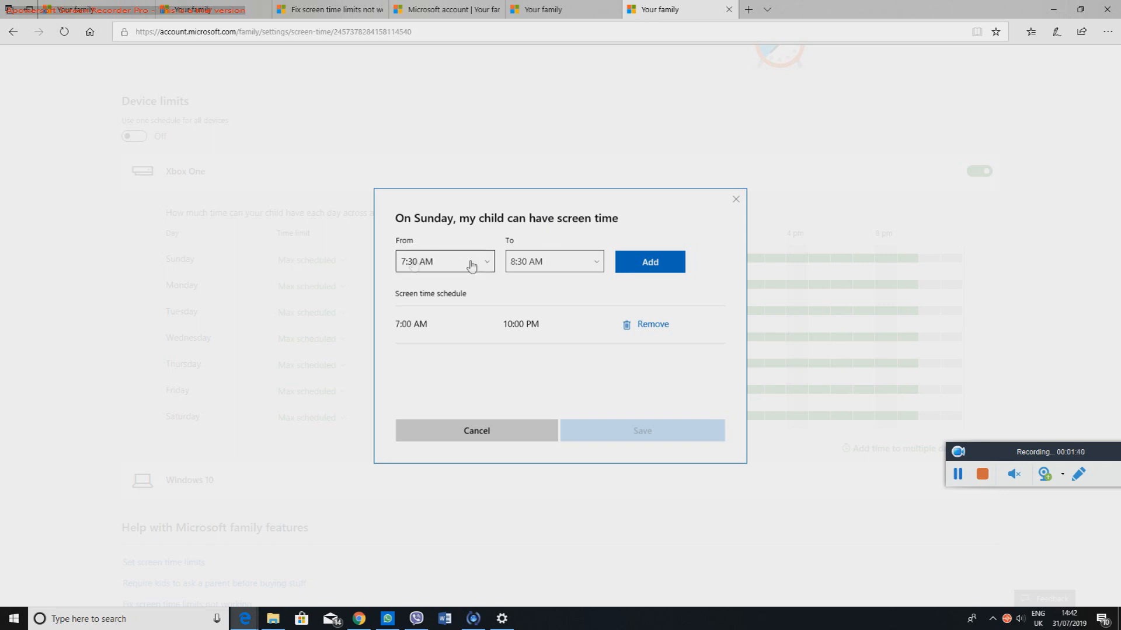
left_click(443, 260)
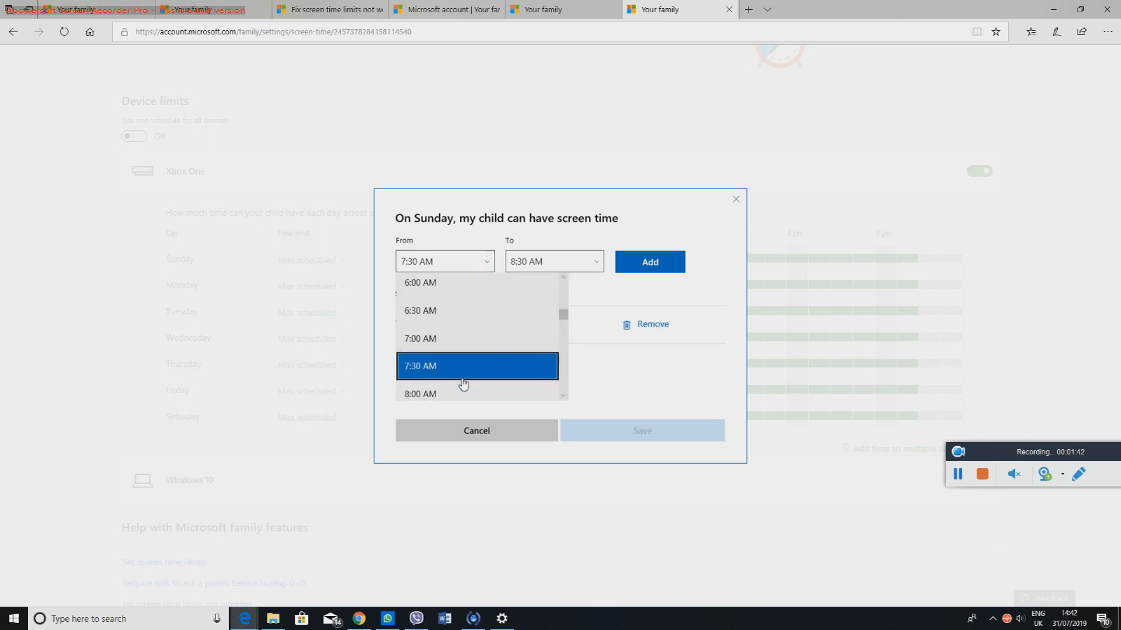
left_click(420, 393)
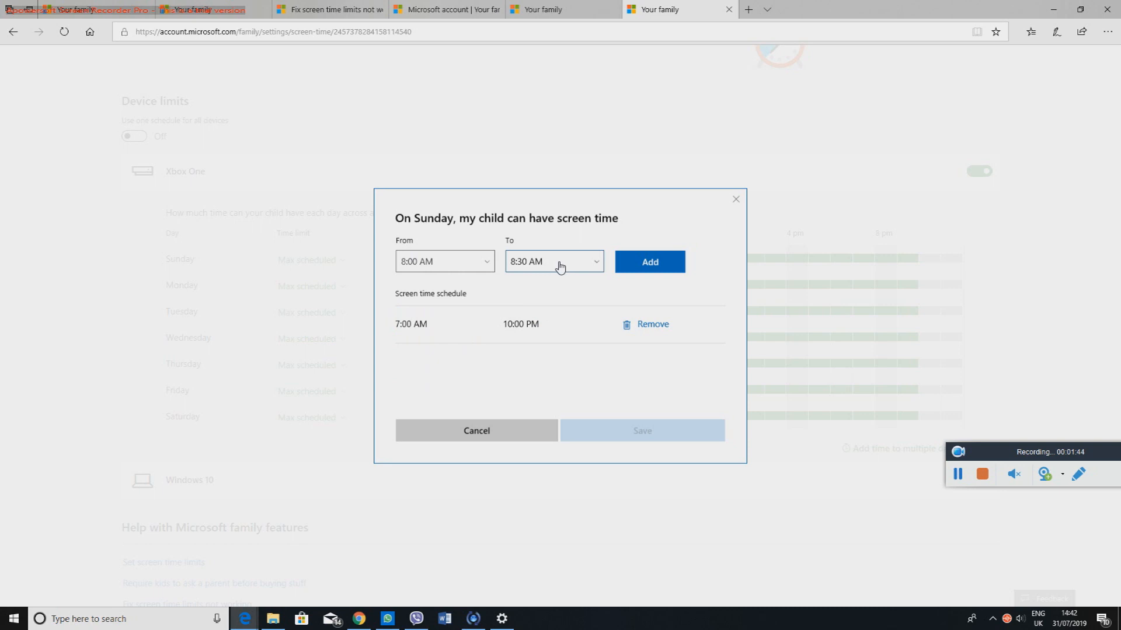
left_click(552, 260)
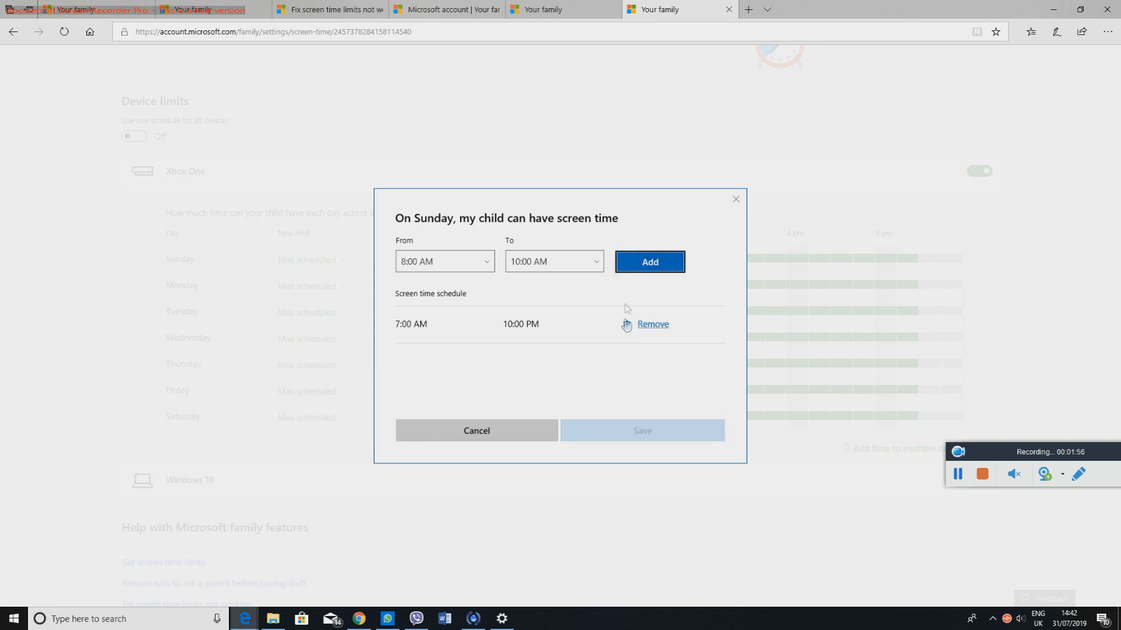
left_click(652, 323)
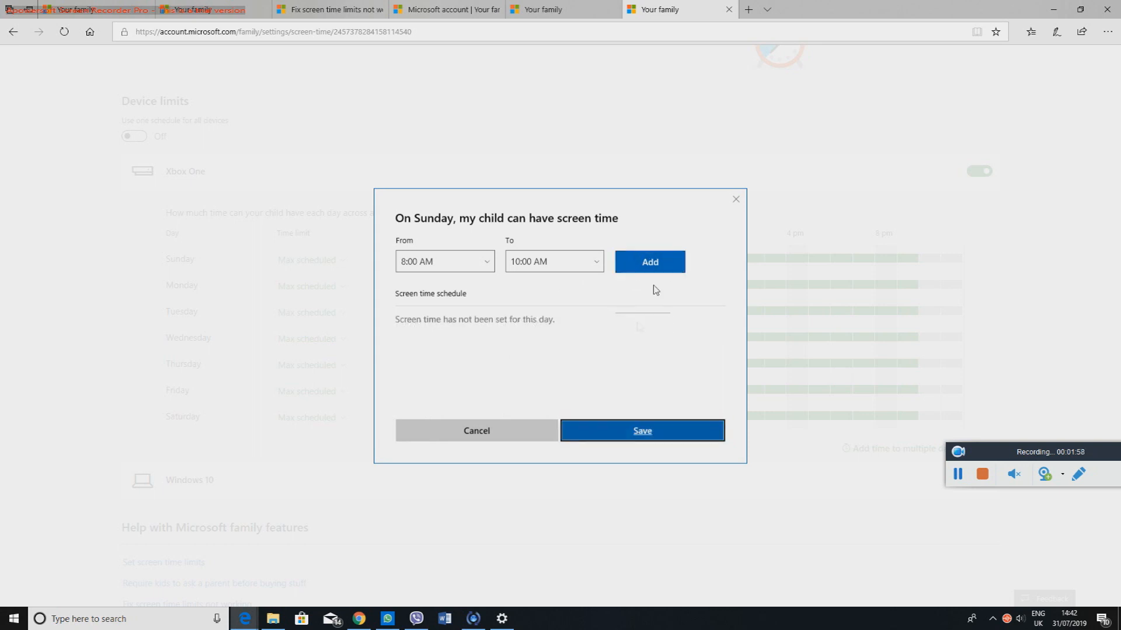
left_click(648, 261)
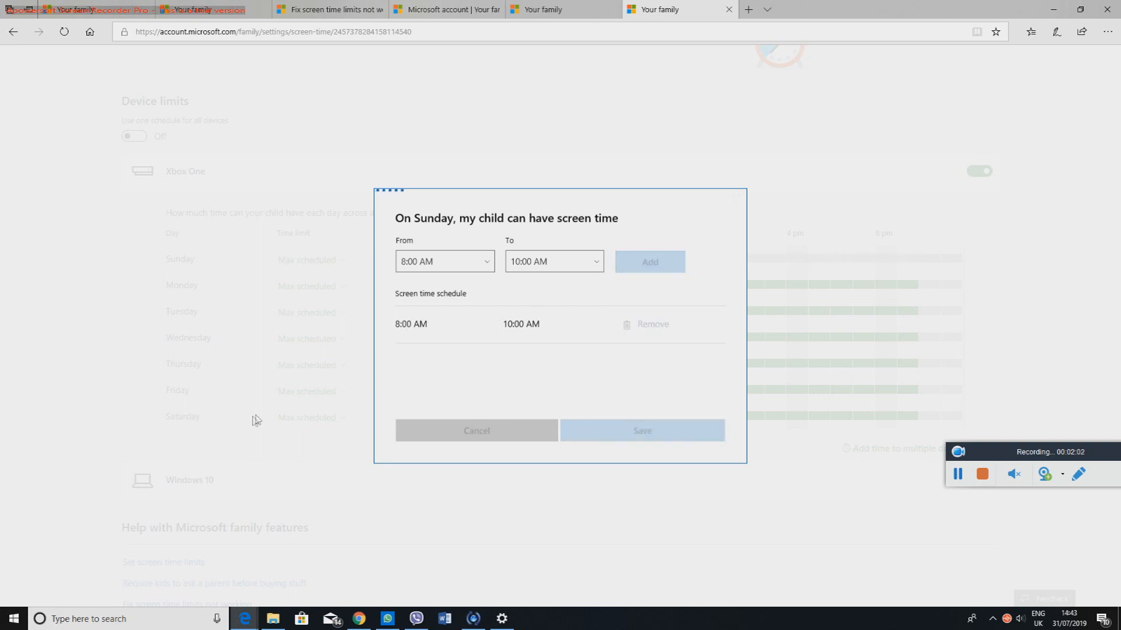
Save the Sunday schedule so the Xbox grid shows 8–10 am, then review the Windows 10 schedule below.
left_click(640, 431)
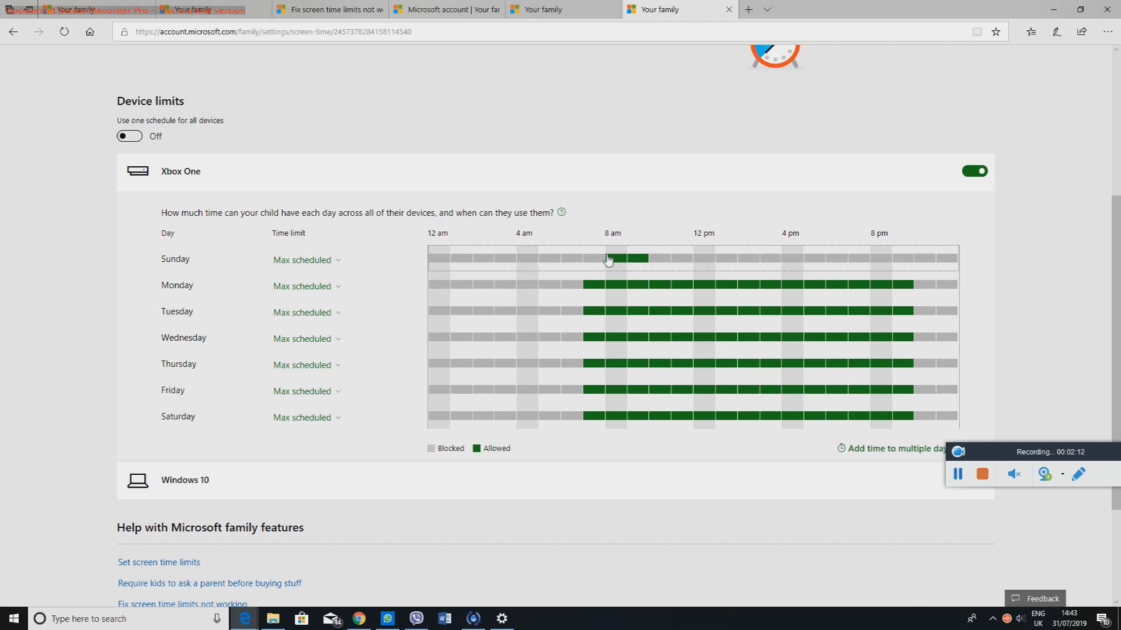
mouse_move(632, 265)
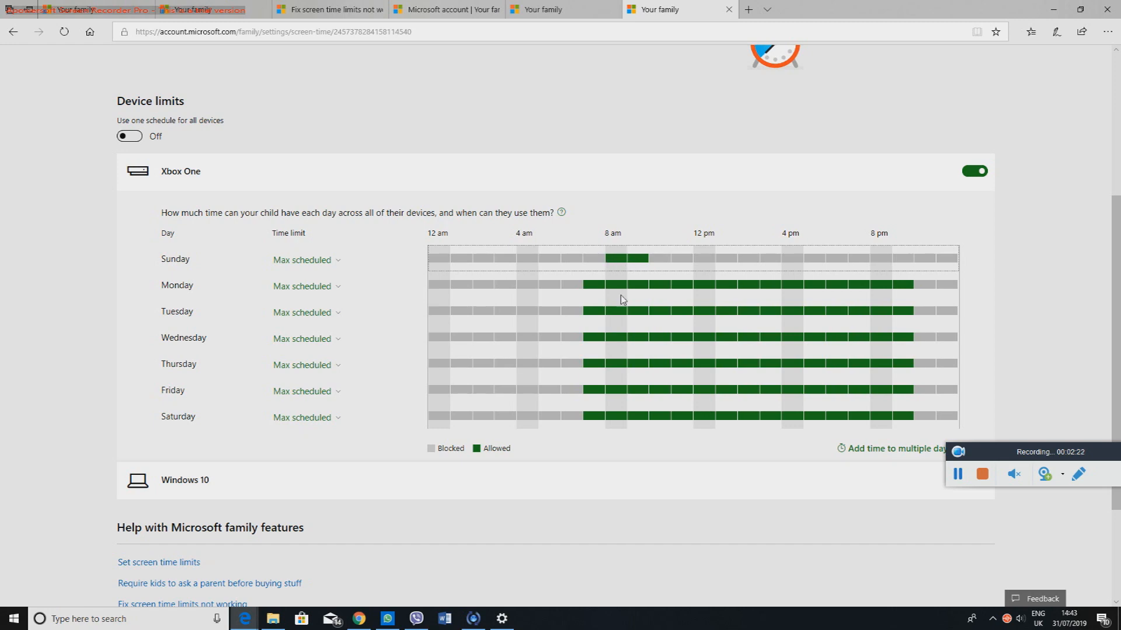
scroll("down", 3)
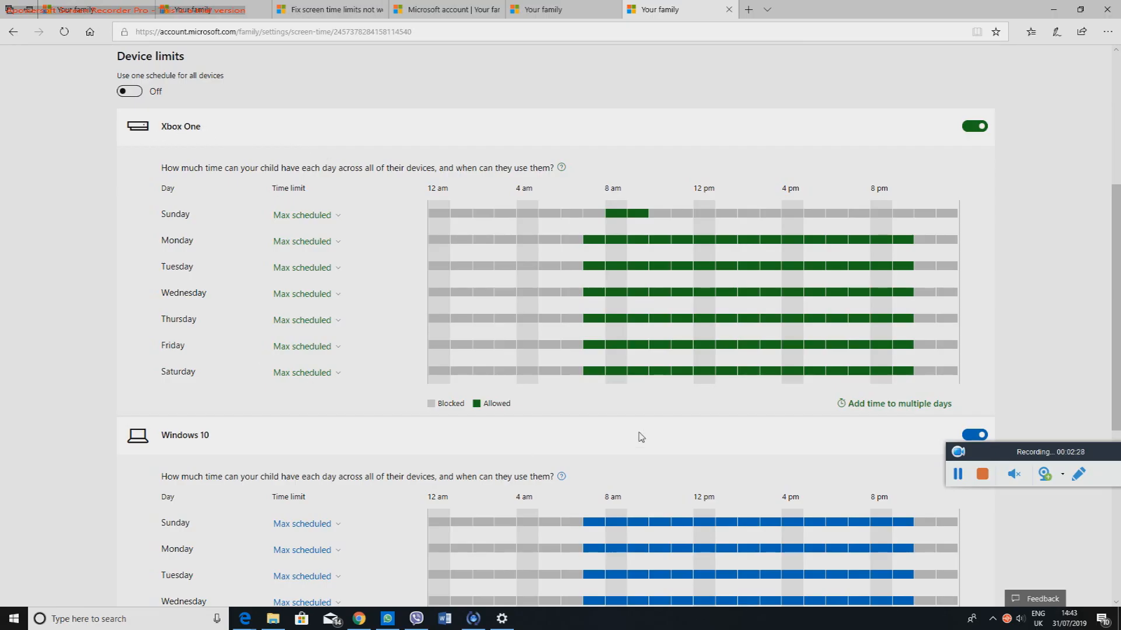
scroll("down", 3)
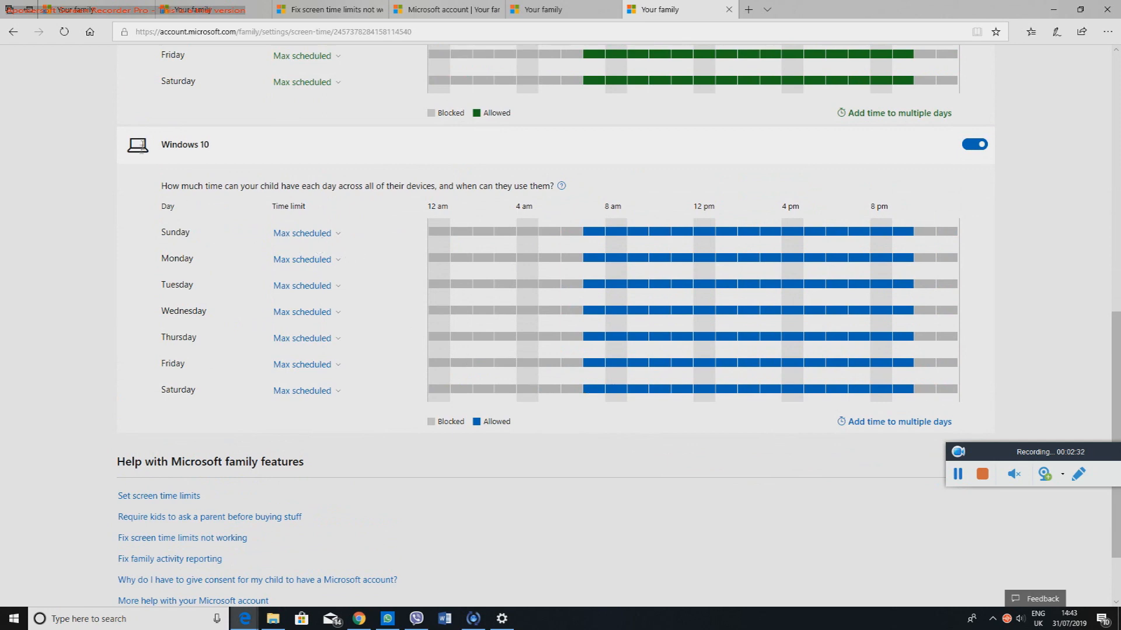
mouse_move(531, 410)
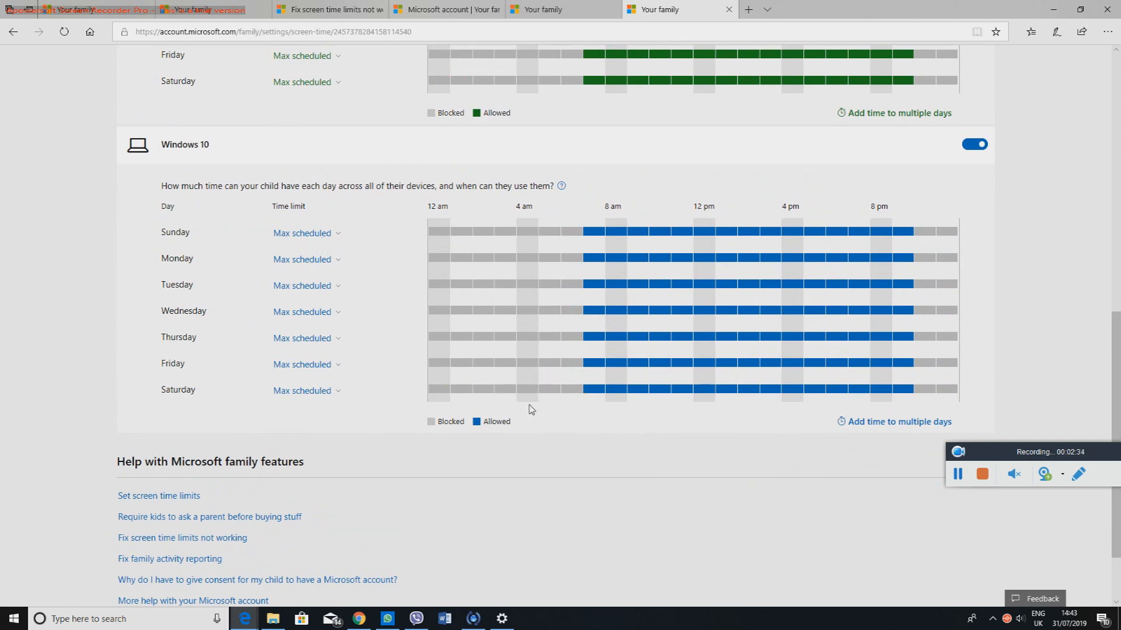
mouse_move(701, 275)
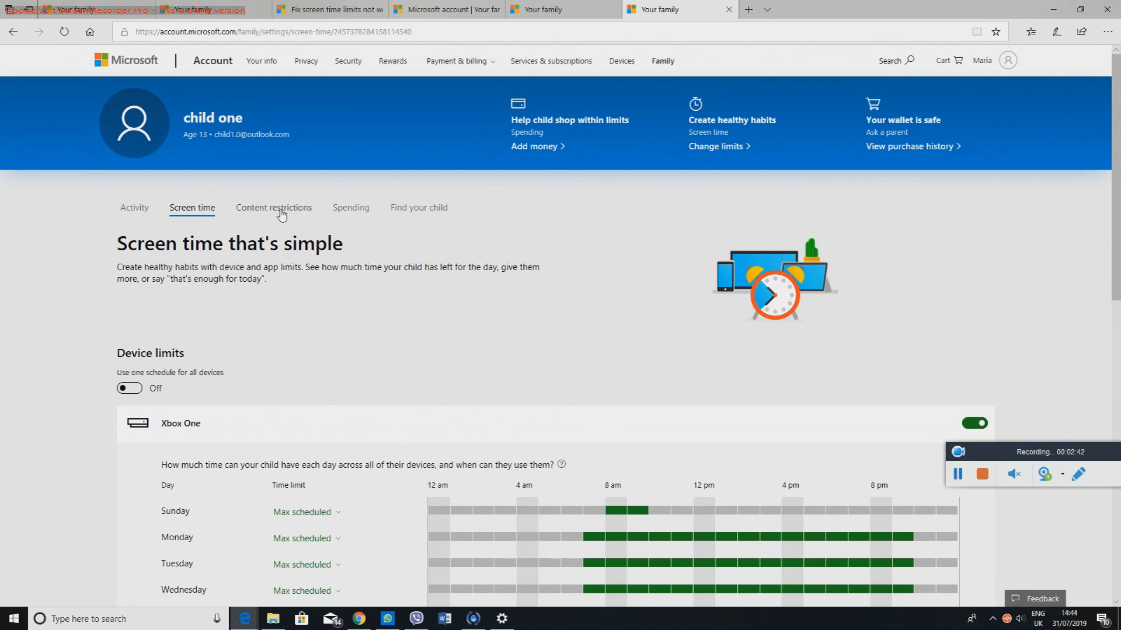
Review Content restrictions: 16-year-olds age limit, apps, games & media, and web filtering.
left_click(273, 208)
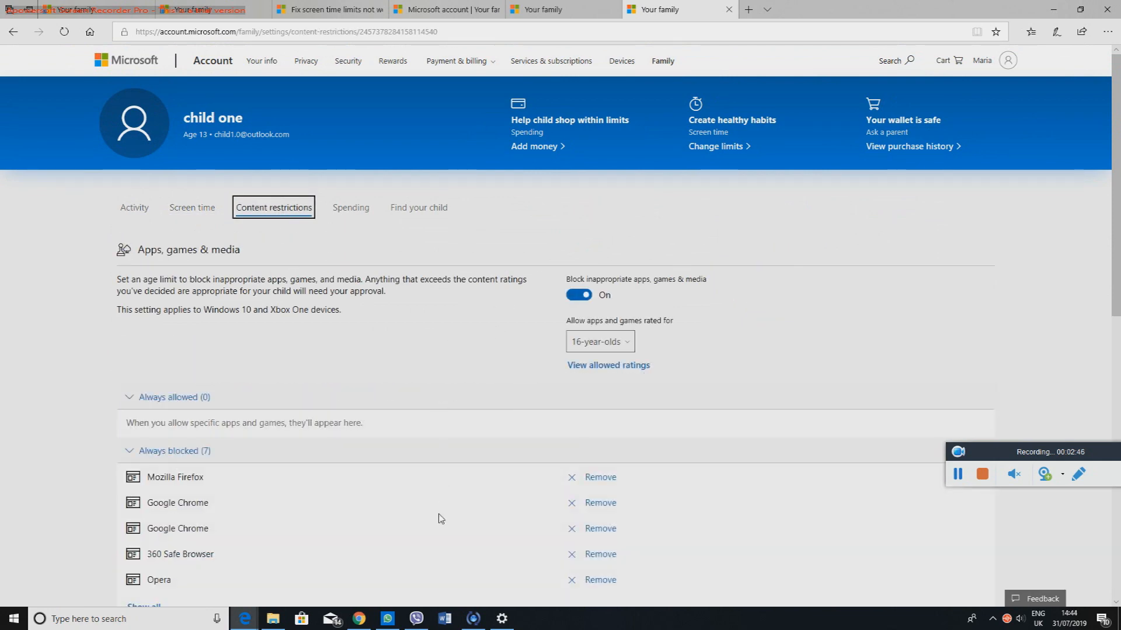
scroll("down", 3)
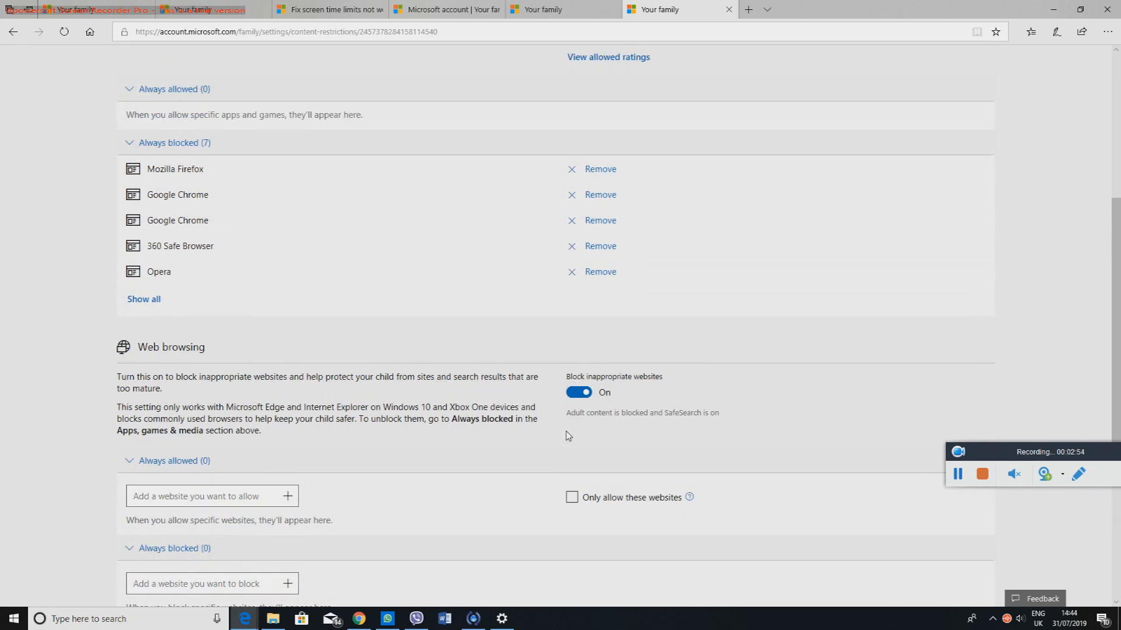
scroll("down", 3)
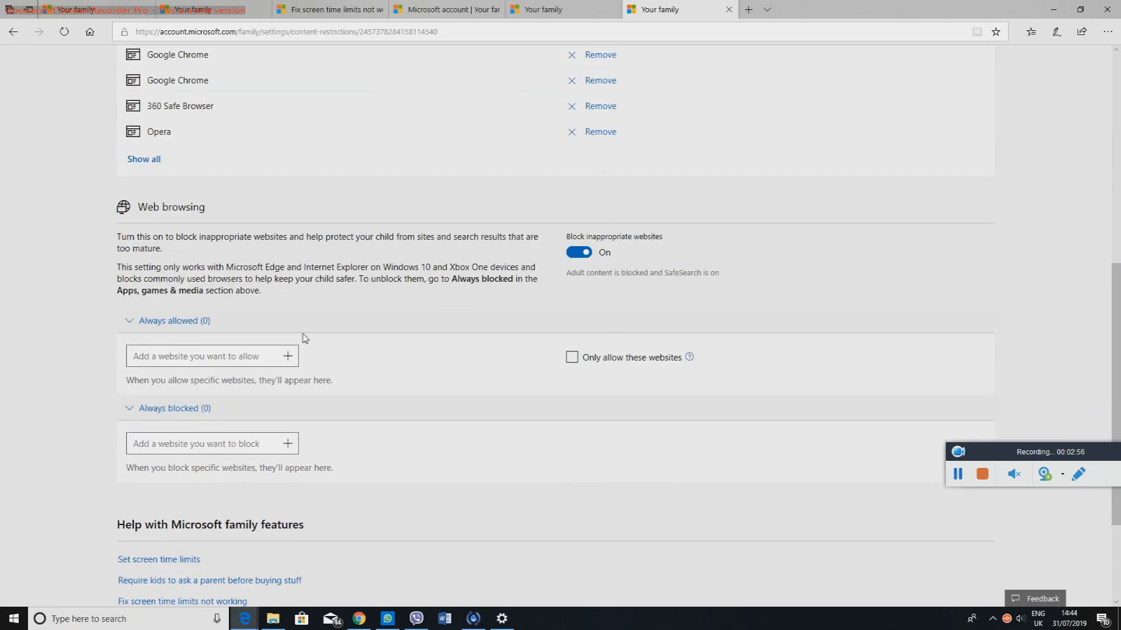
mouse_move(470, 377)
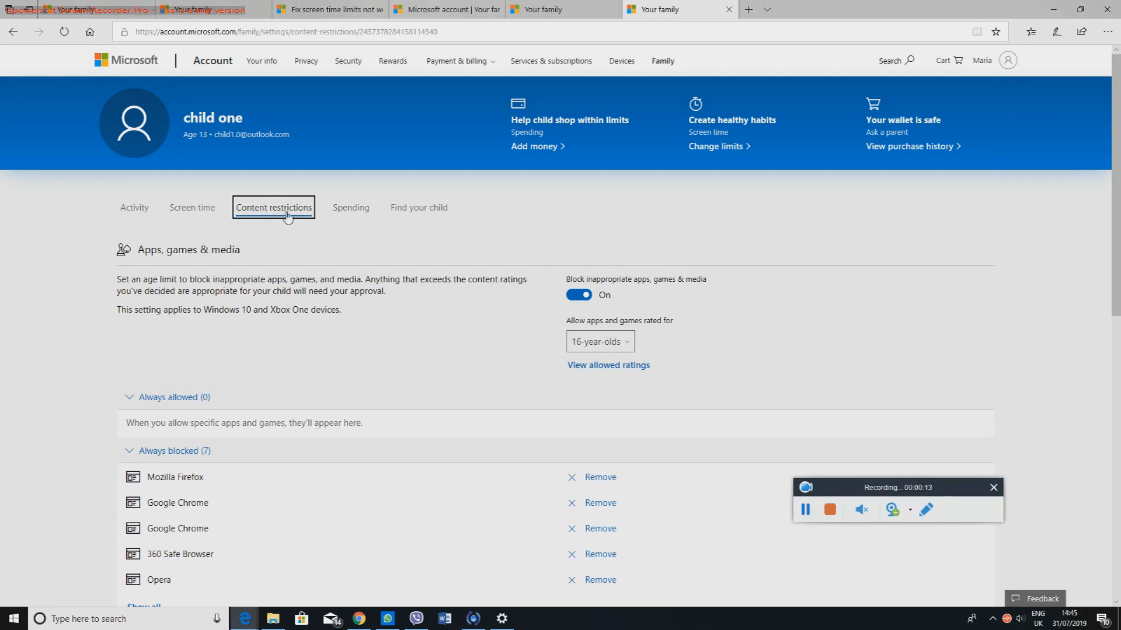
scroll("down", 3)
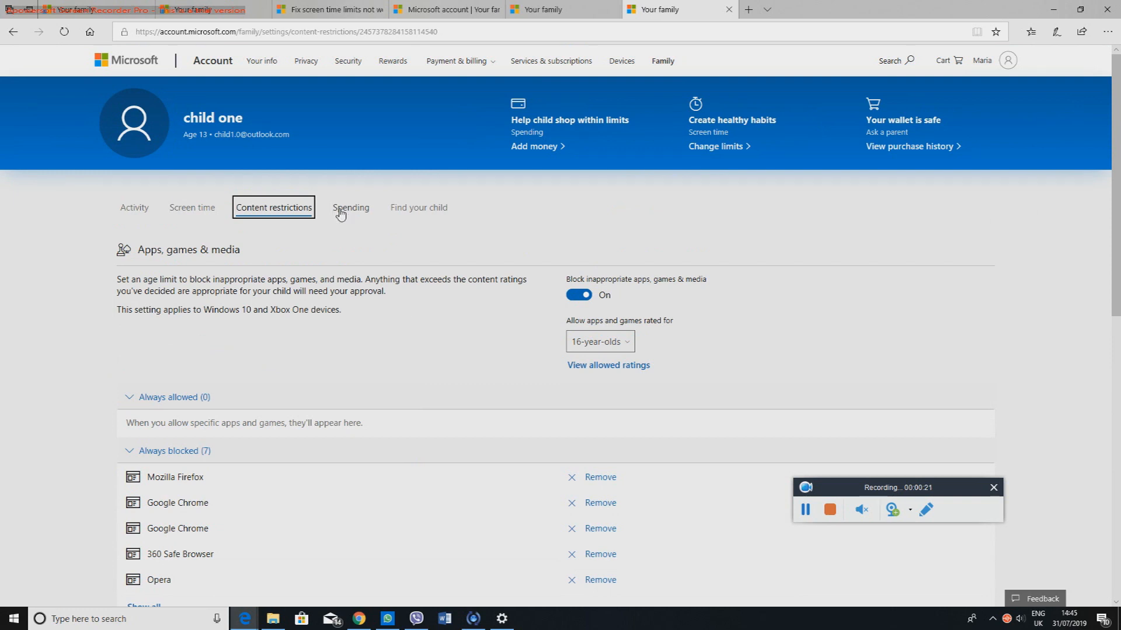
Review Spending: Ask a parent approvals, purchase emails, account balance and purchase history.
left_click(349, 208)
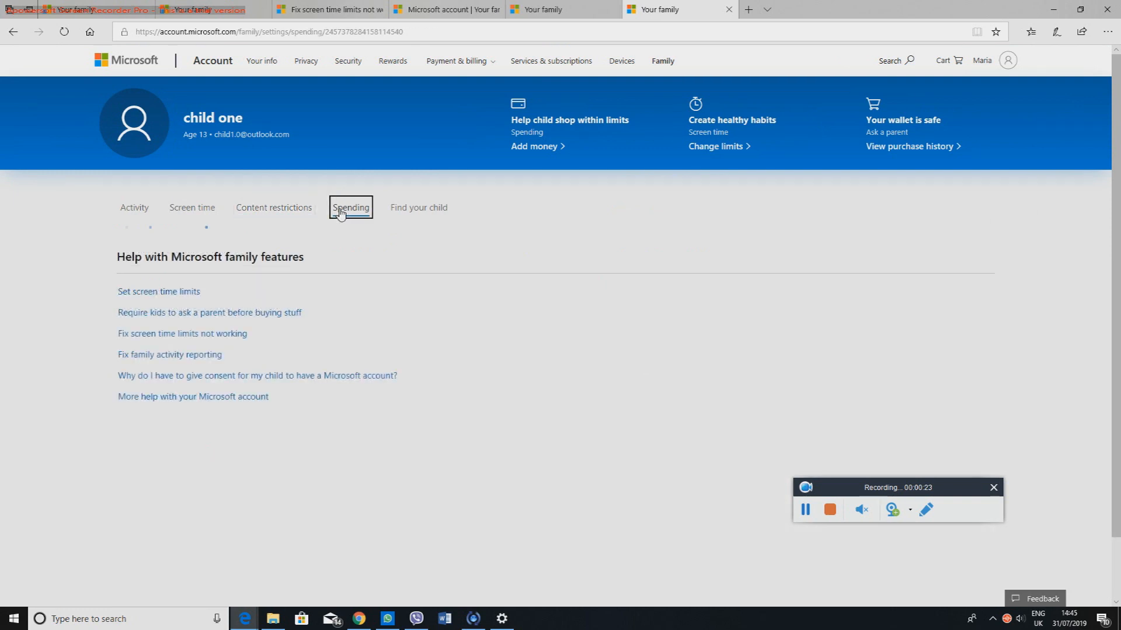
left_click(350, 208)
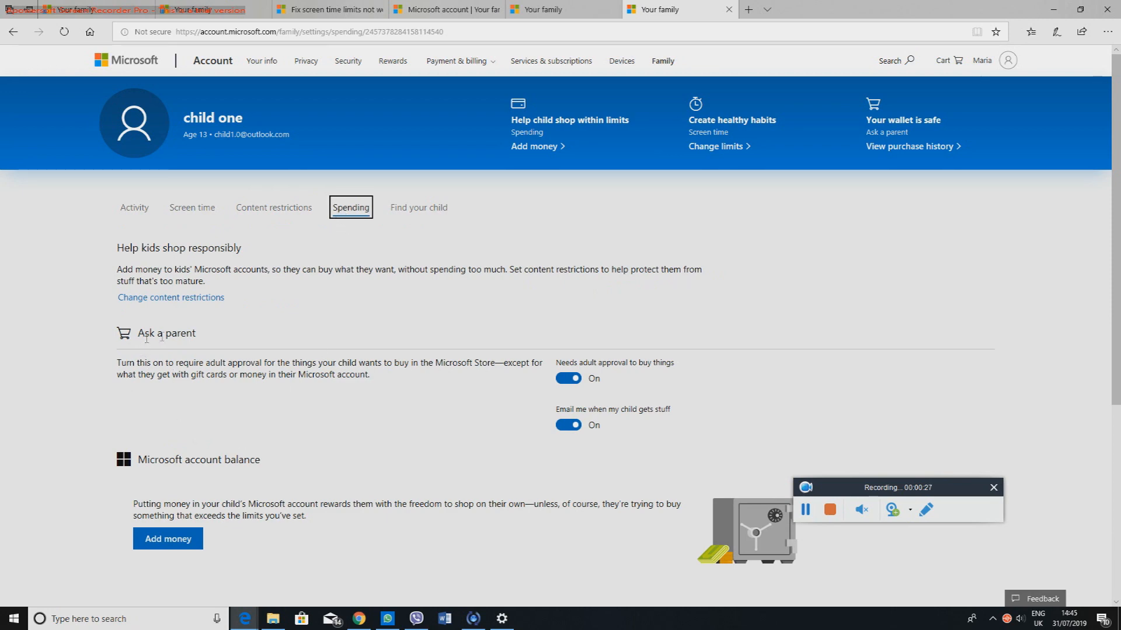
scroll("down", 3)
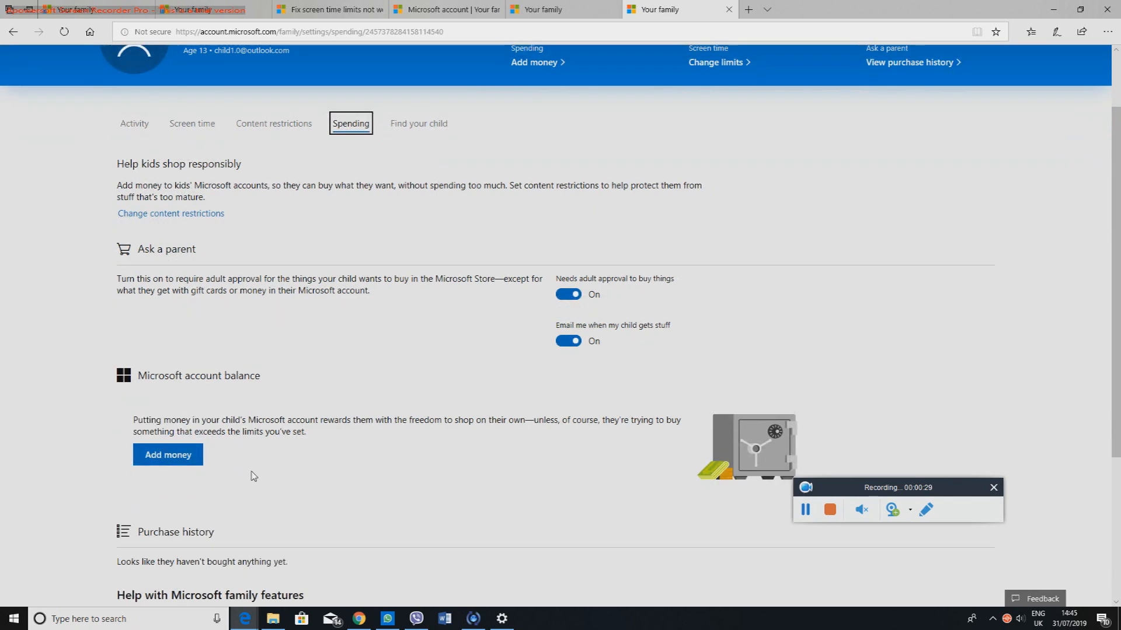
scroll("down", 3)
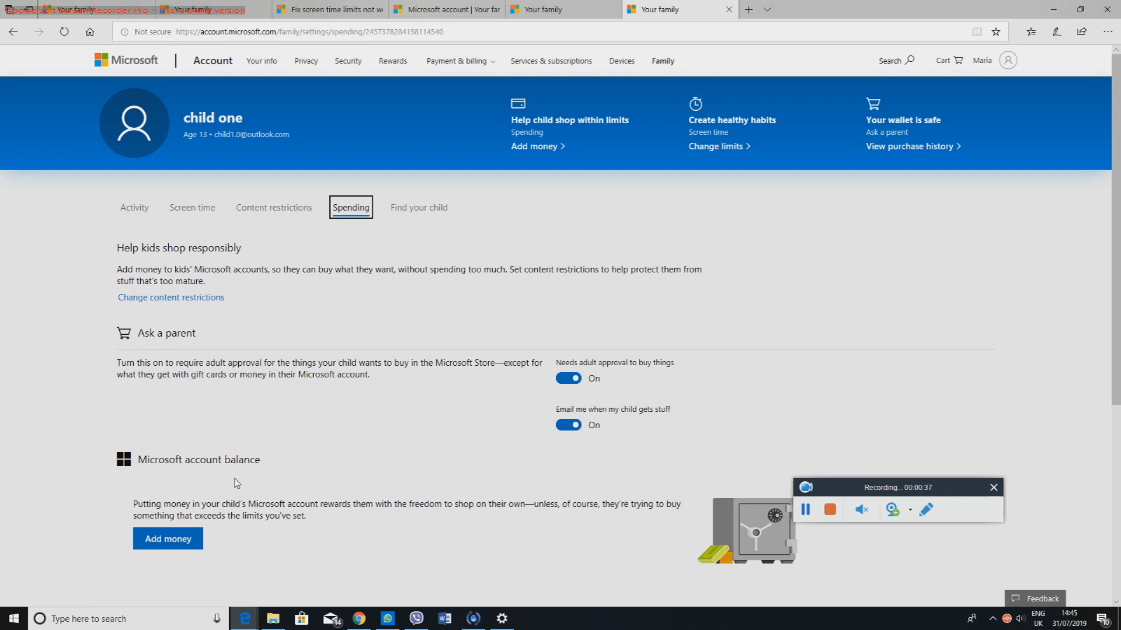
mouse_move(342, 216)
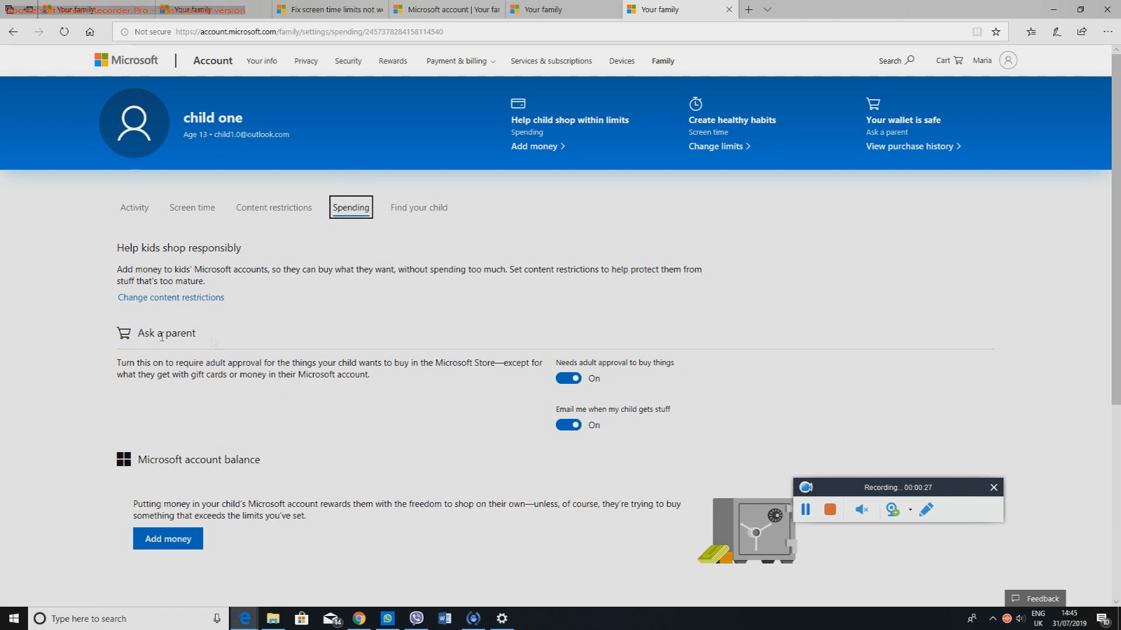
scroll("down", 3)
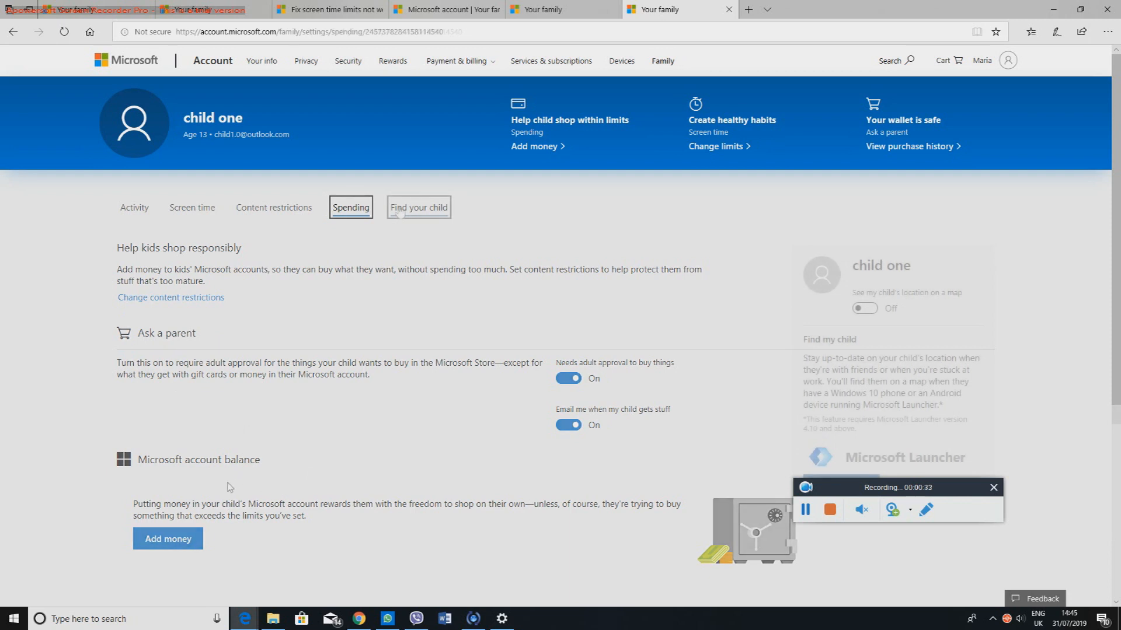
View Find your child, where location on a map is turned off.
left_click(418, 208)
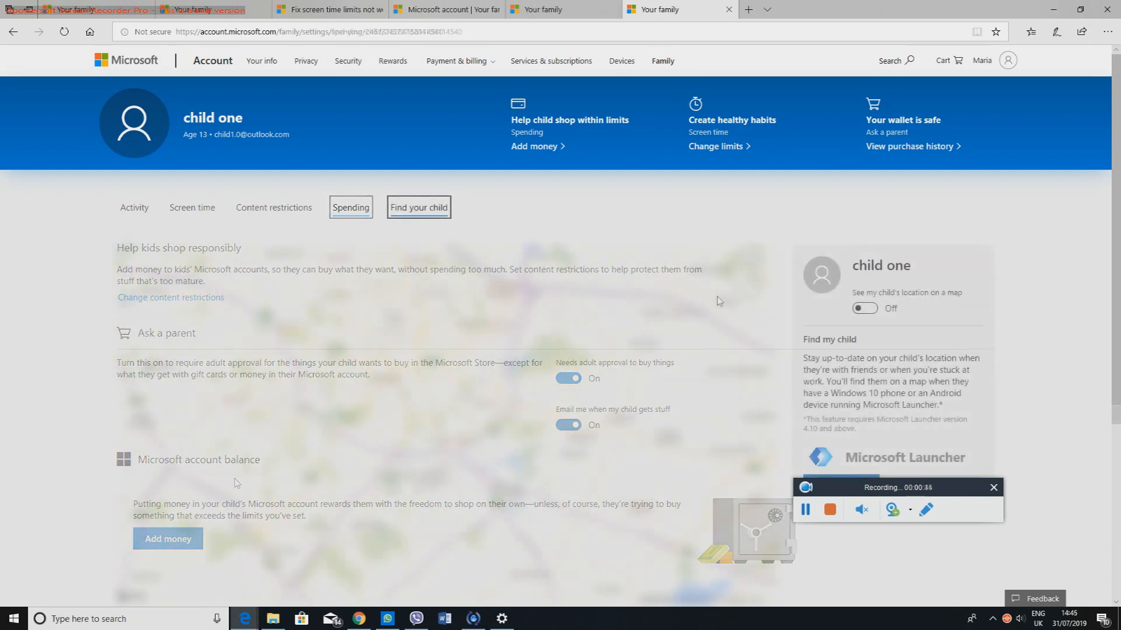
left_click(418, 207)
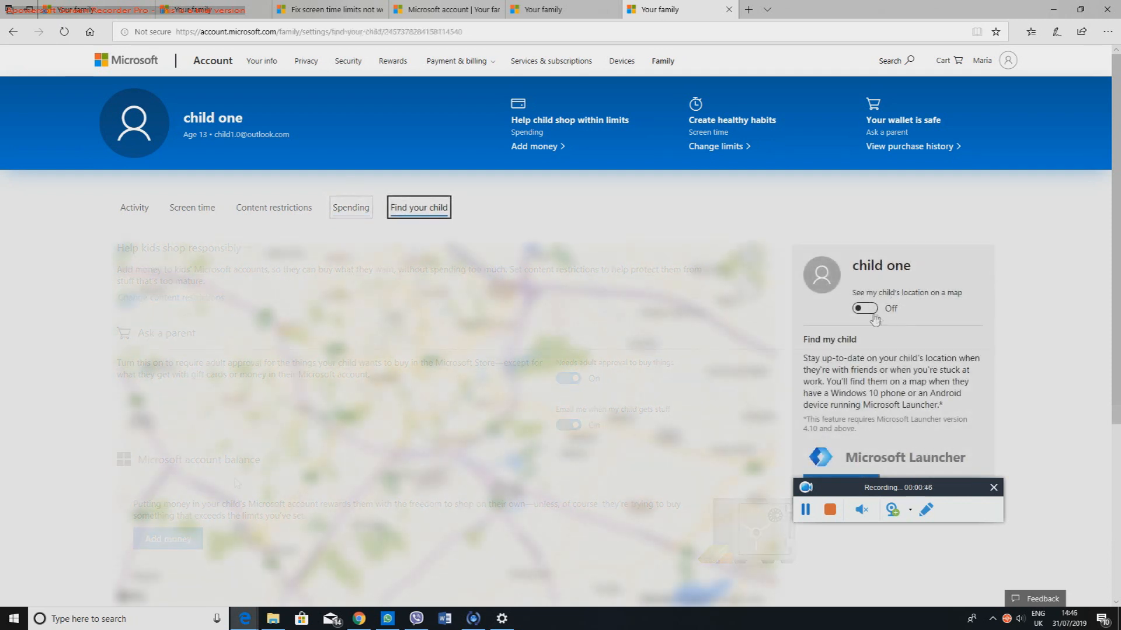